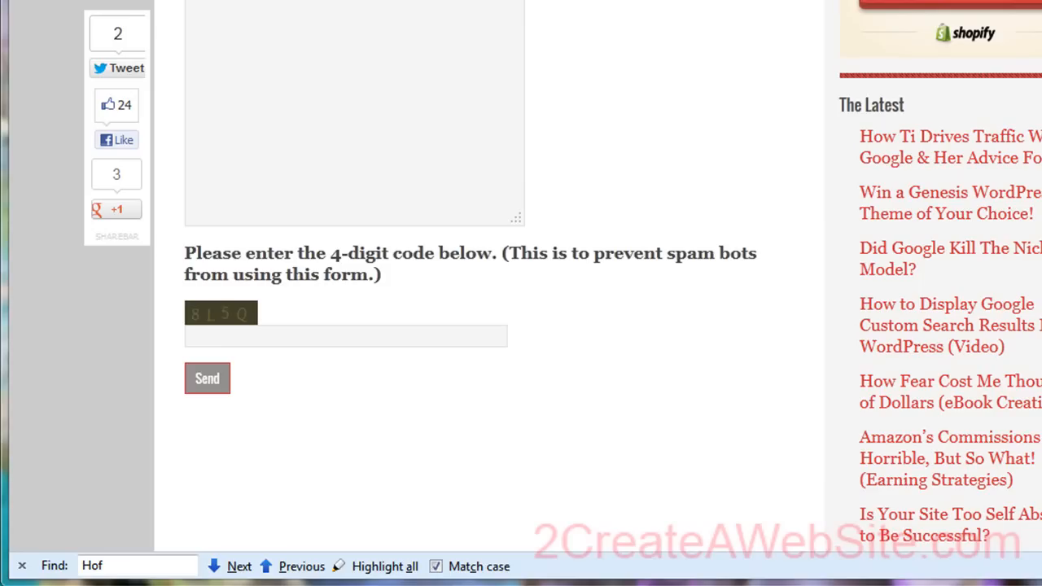
pyautogui.moveTo(784, 387)
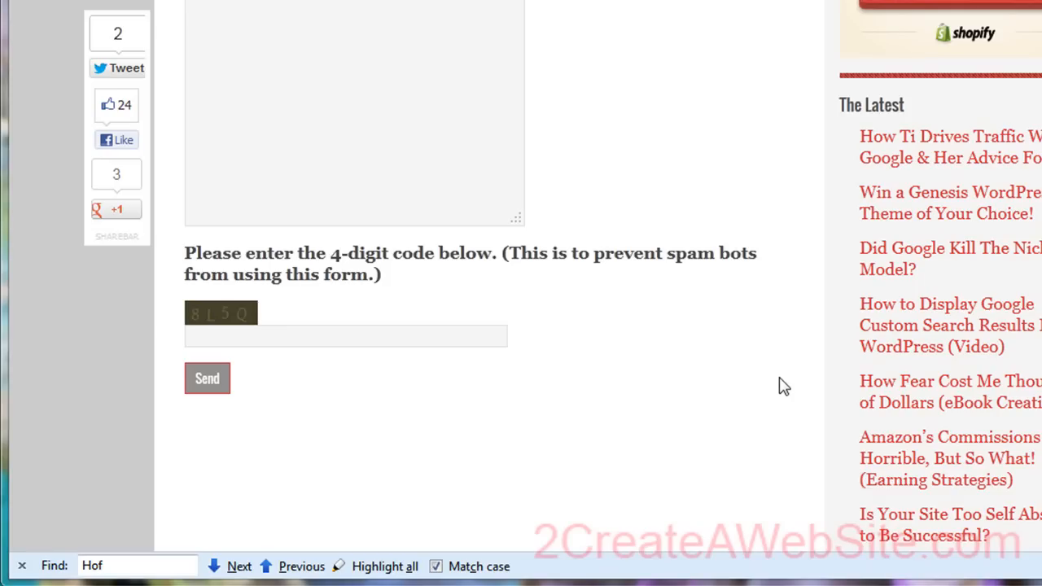
pyautogui.moveTo(244, 328)
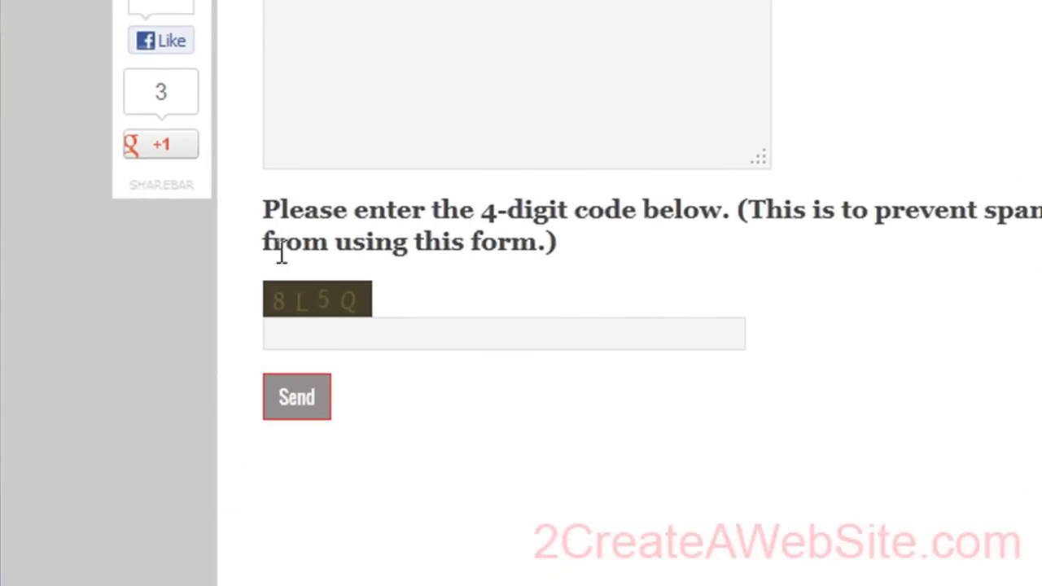
pyautogui.moveTo(372, 275)
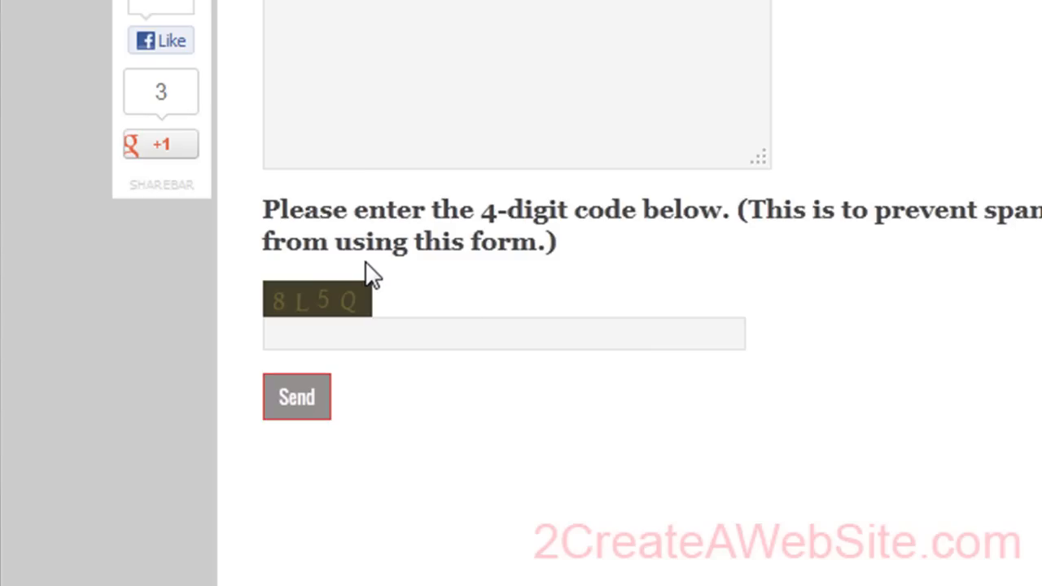
pyautogui.moveTo(476, 40)
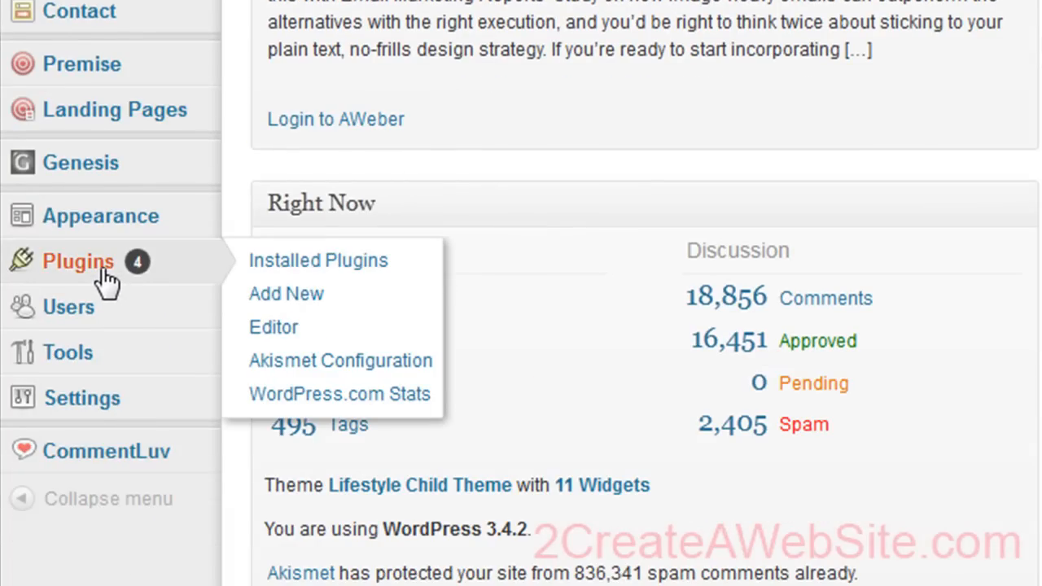
pyautogui.moveTo(232, 297)
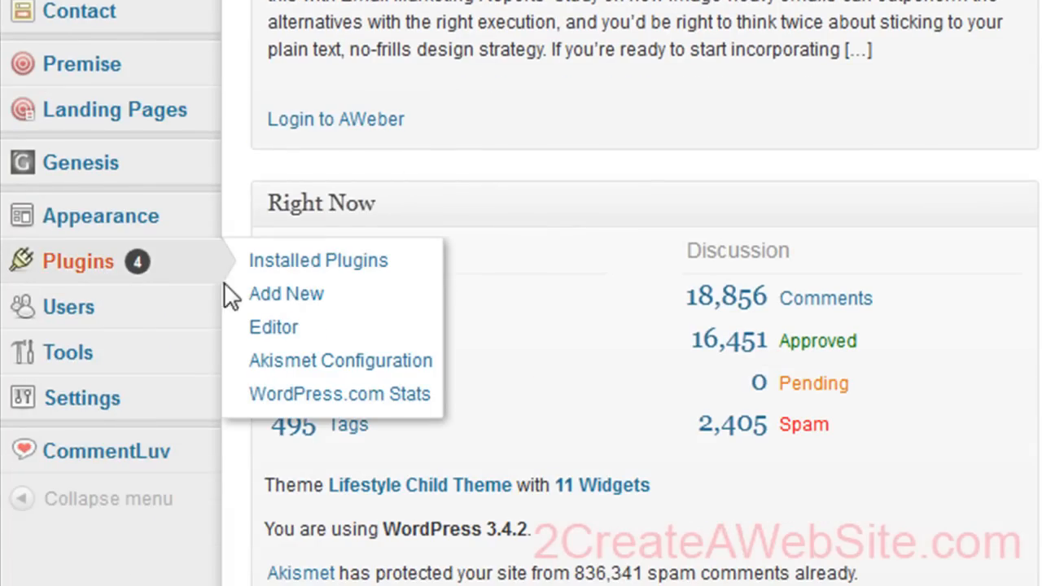
# Search the plugin directory for 'contact form 7' from Plugins > Add New.
pyautogui.click(286, 293)
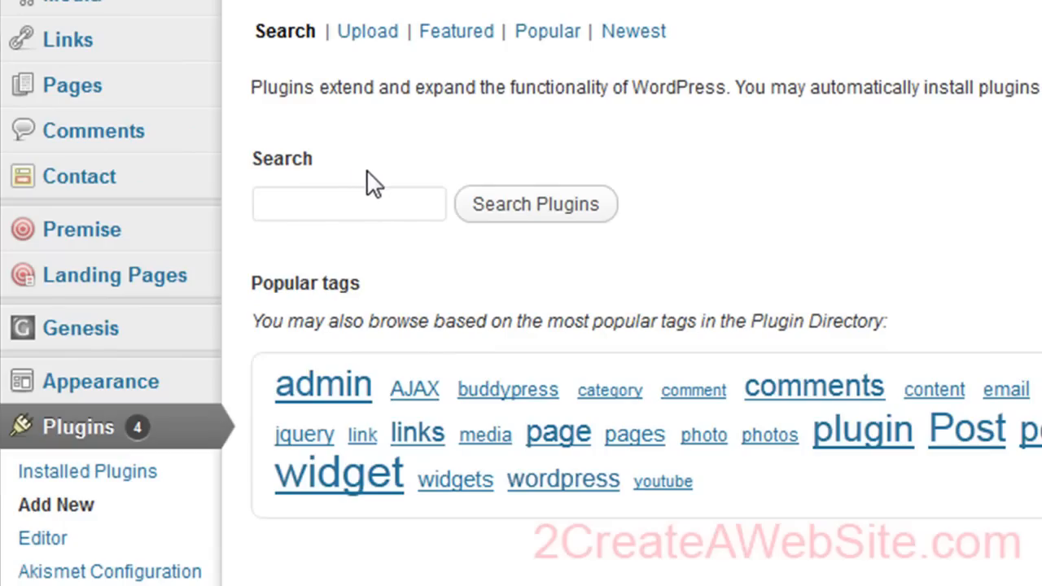
pyautogui.write('c')
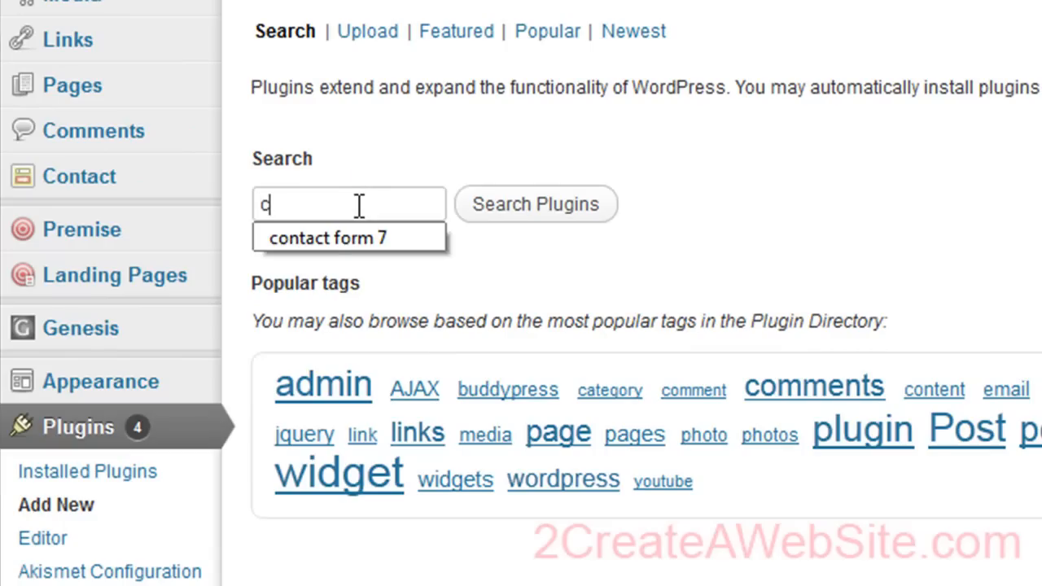
pyautogui.click(327, 237)
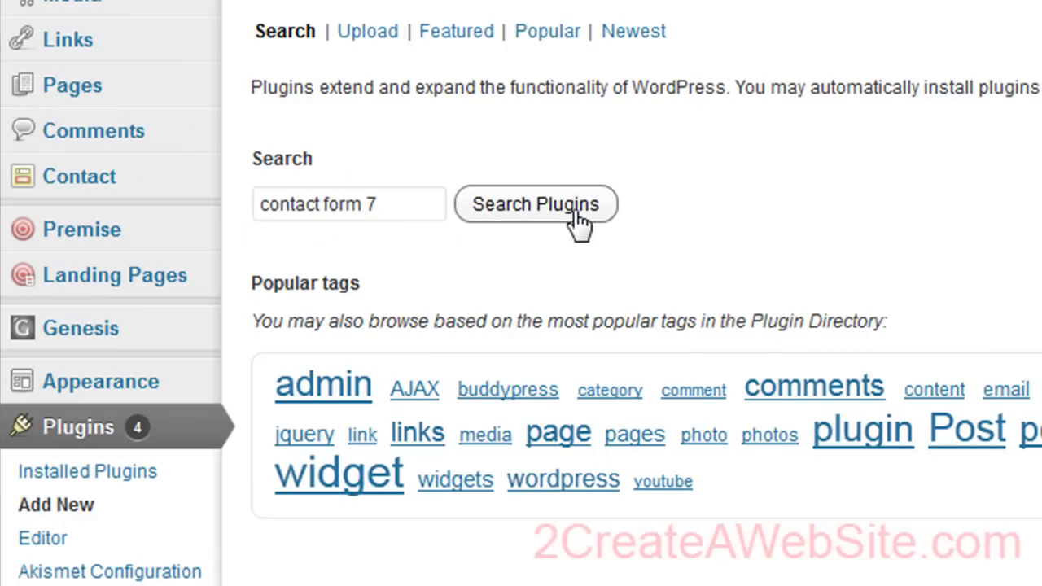
pyautogui.click(535, 203)
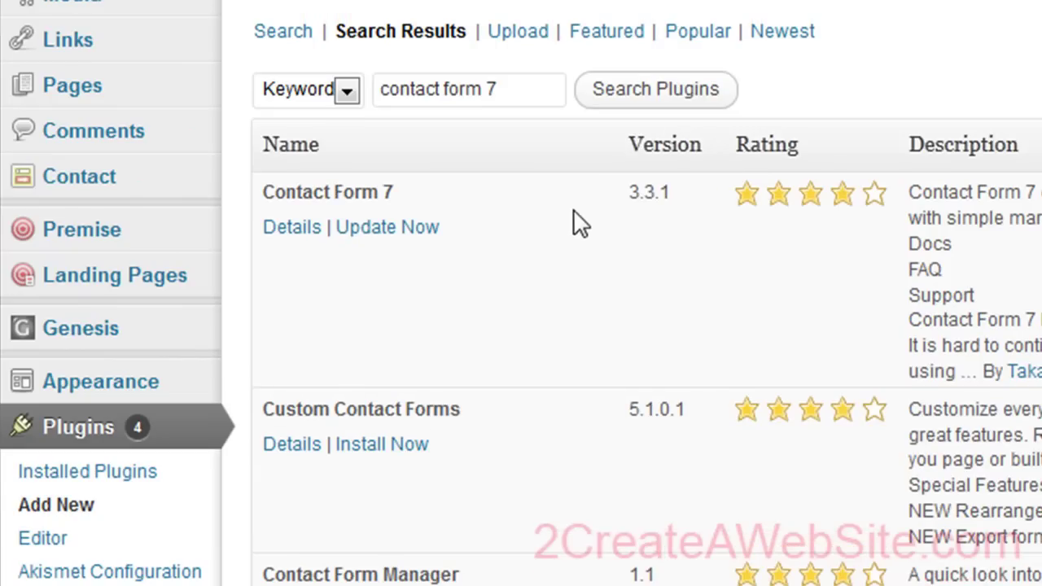
pyautogui.moveTo(374, 236)
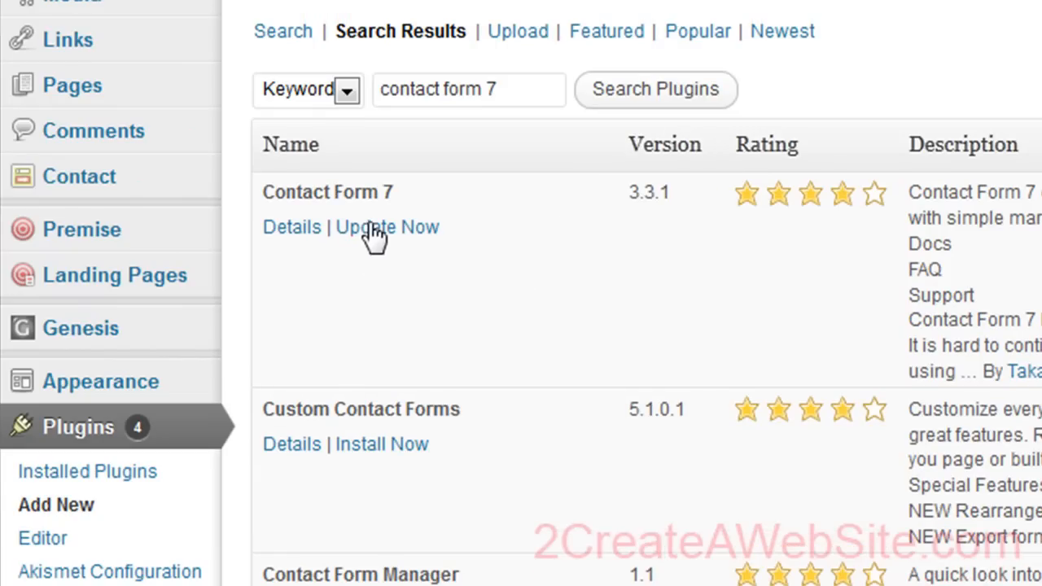
pyautogui.moveTo(414, 270)
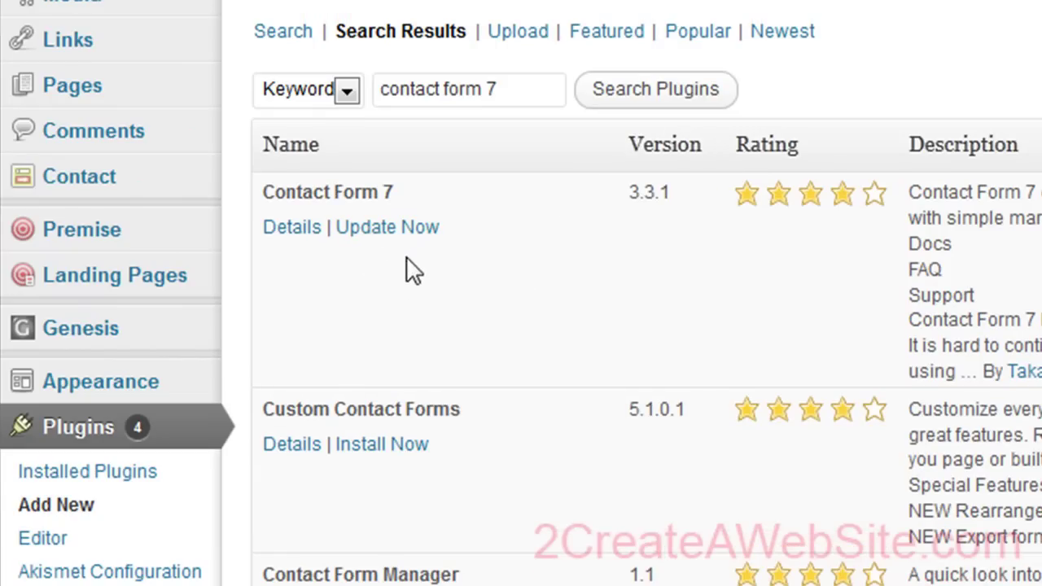
pyautogui.moveTo(285, 269)
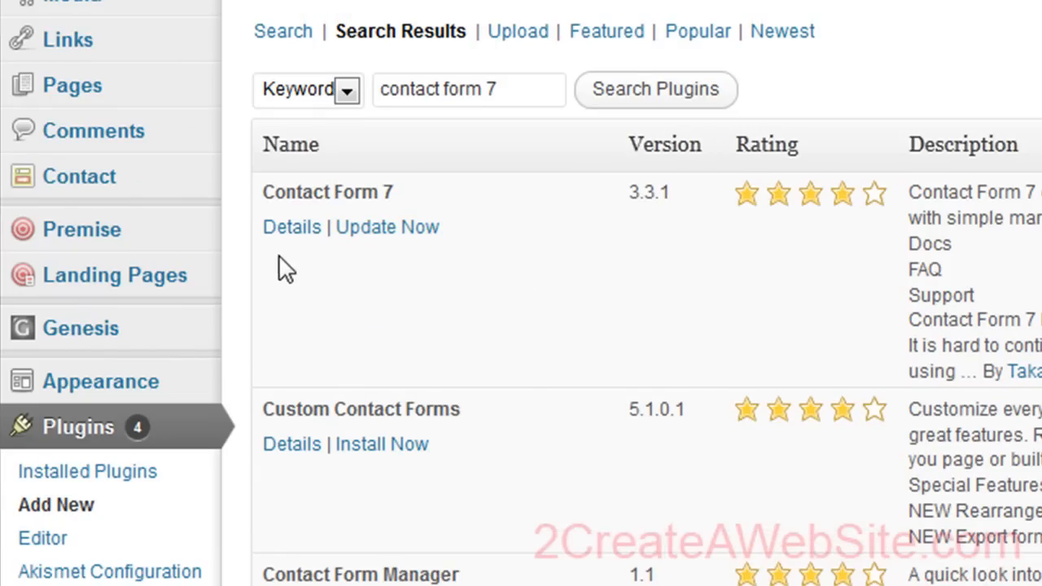
pyautogui.moveTo(318, 253)
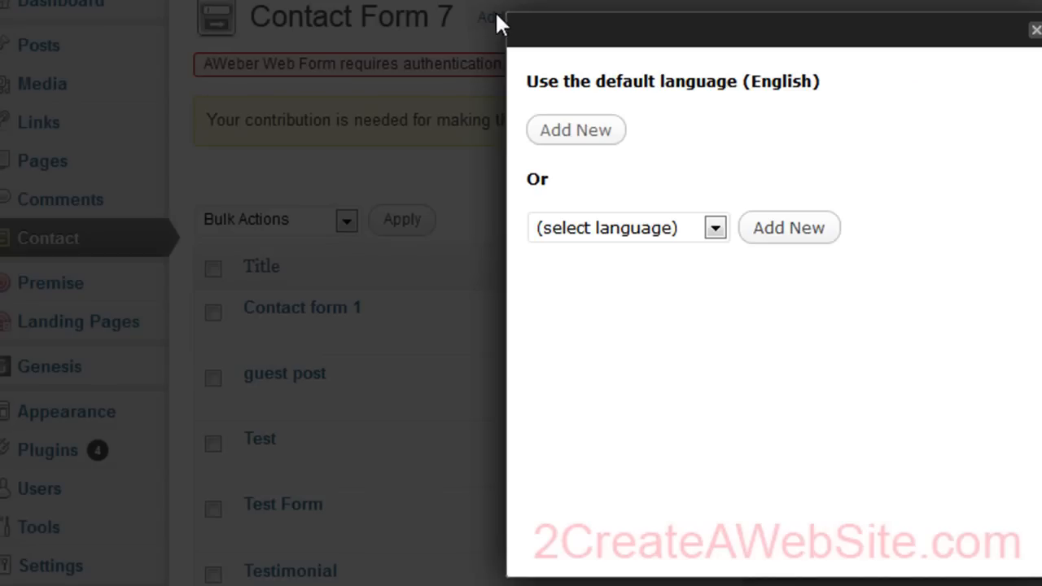
pyautogui.moveTo(577, 135)
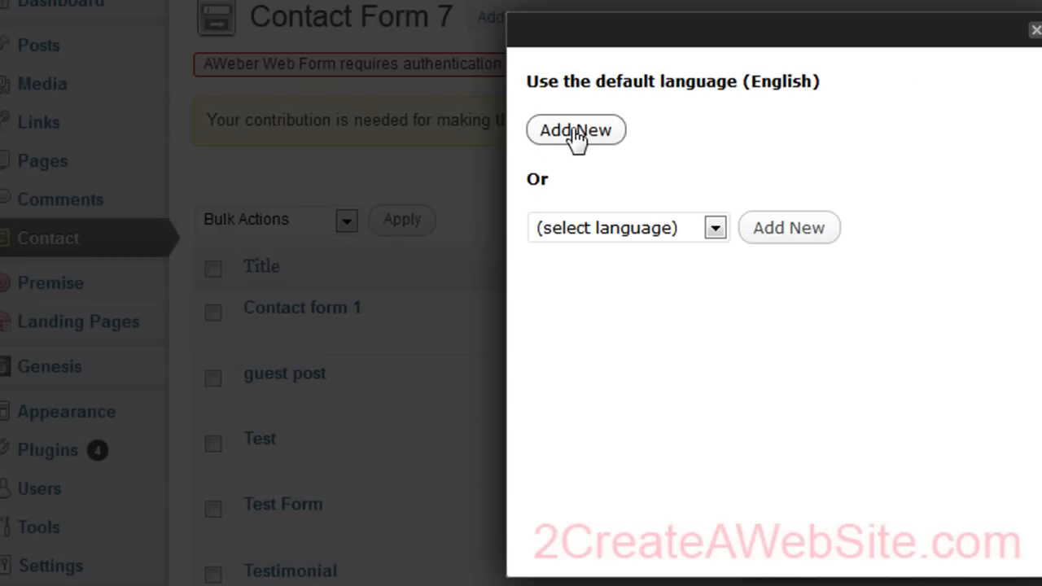
# Create a new English Contact Form 7 form named 'Test Form' and review its default field code.
pyautogui.click(575, 130)
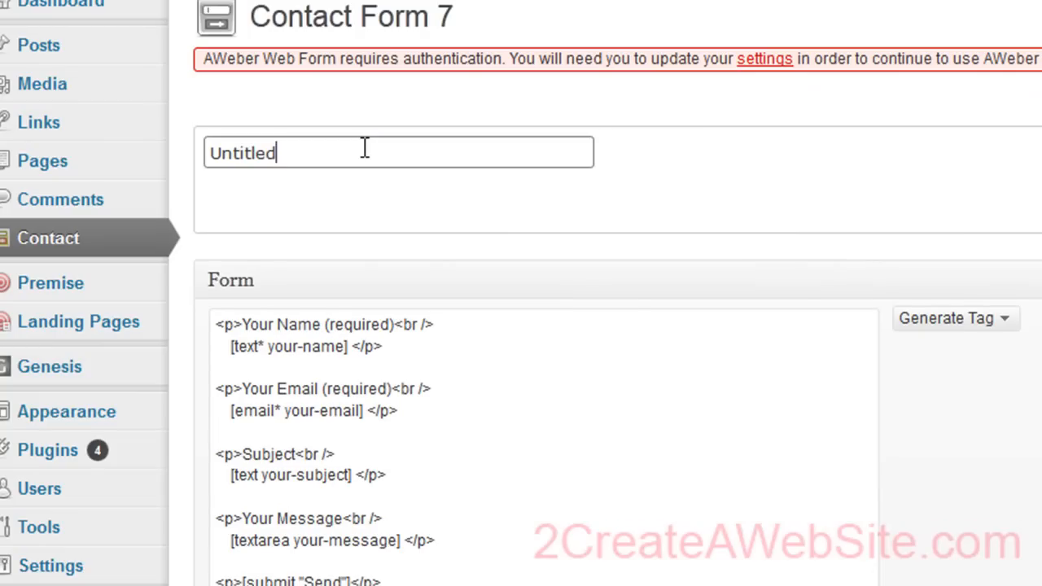
pyautogui.write('TEs')
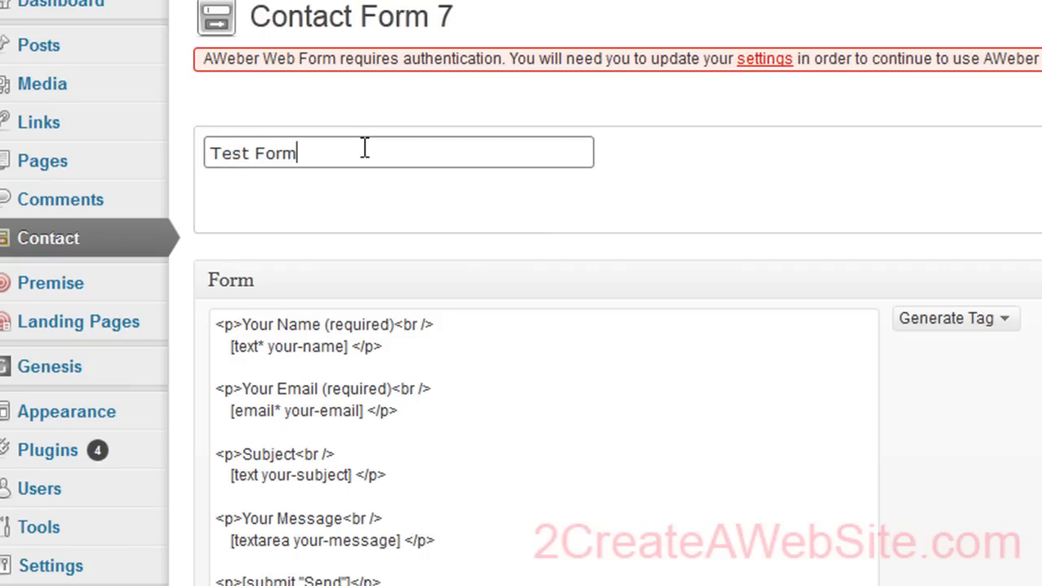
pyautogui.moveTo(300, 441)
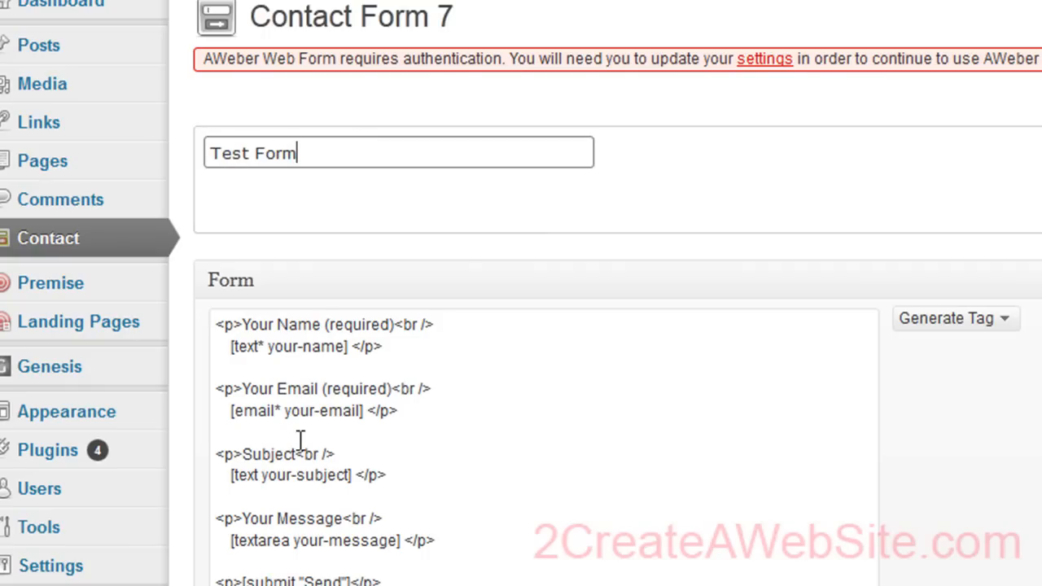
pyautogui.moveTo(284, 346)
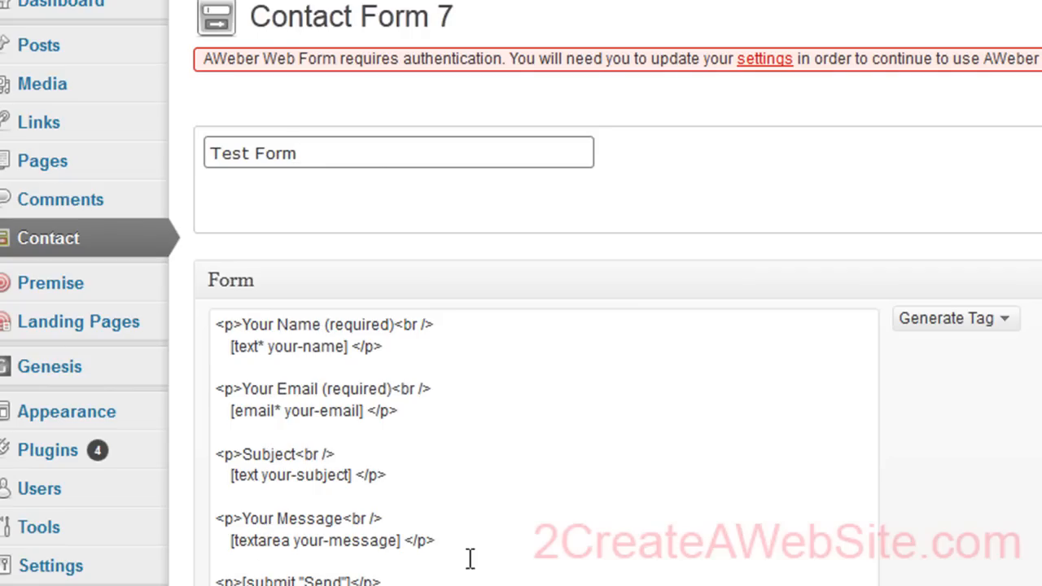
pyautogui.scroll(-3)
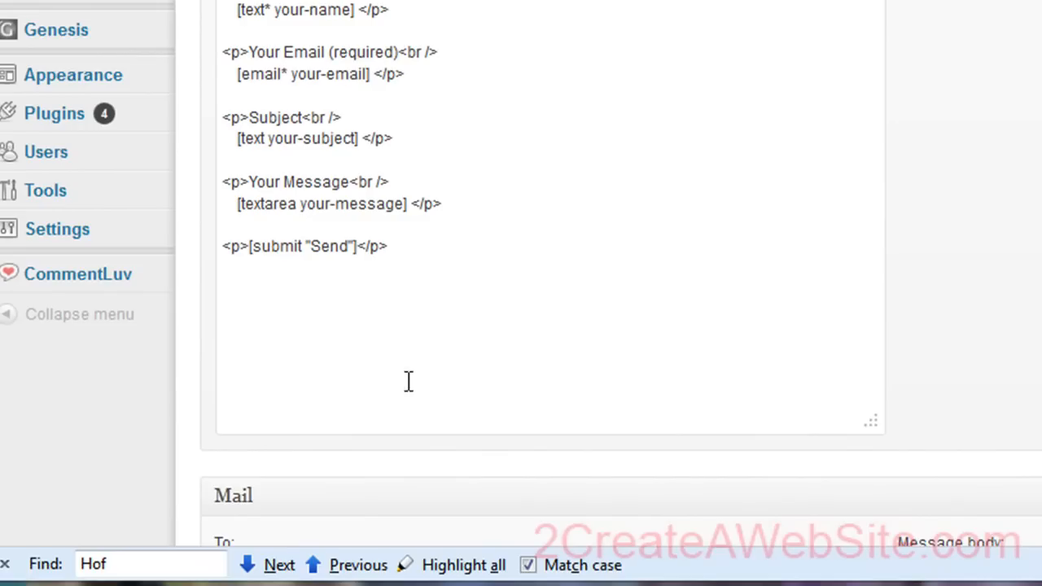
pyautogui.scroll(3)
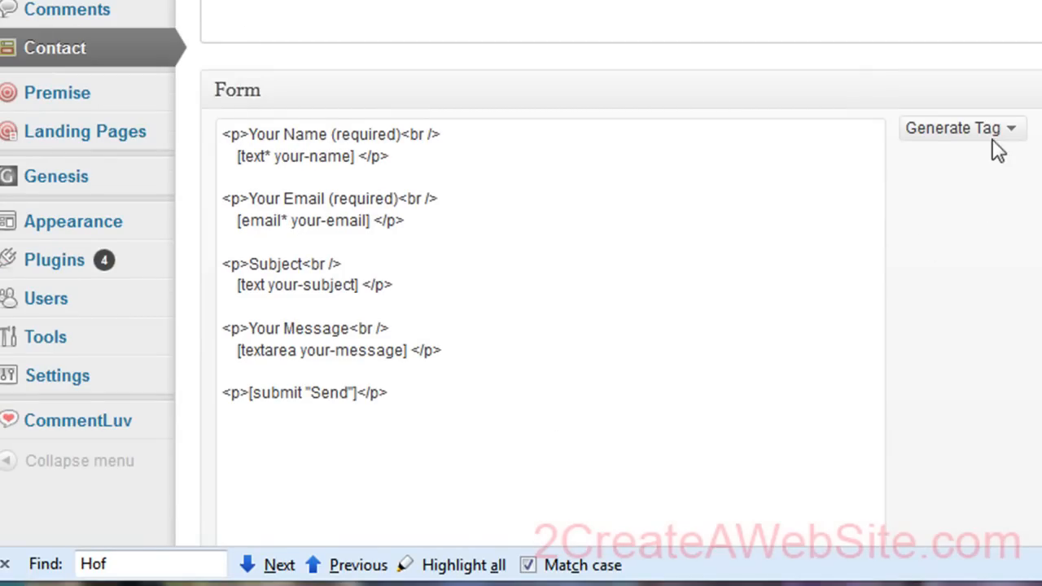
# Generate a CAPTCHA tag for the form, producing the captcha-676 settings.
pyautogui.click(960, 128)
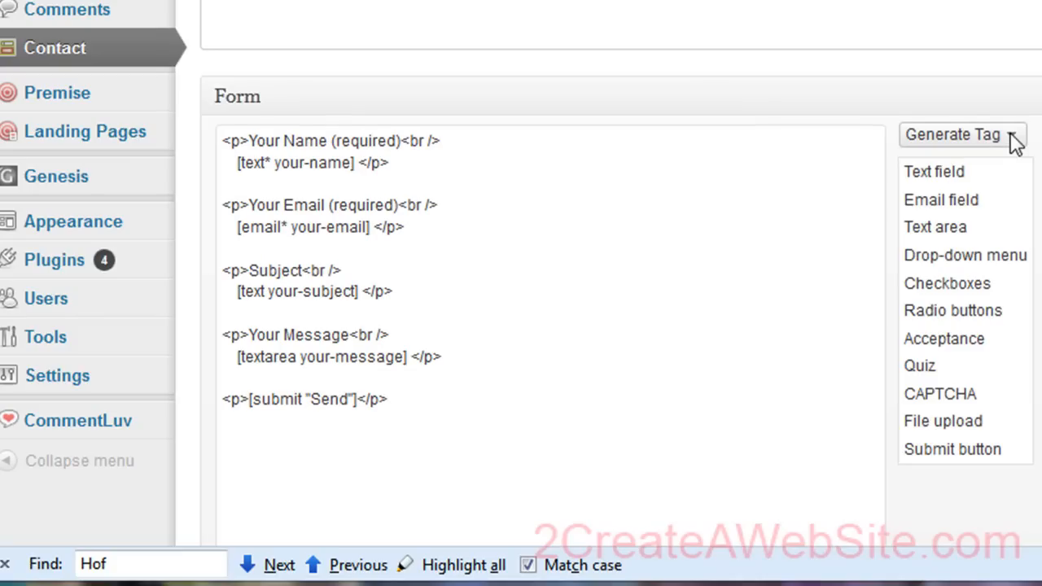
pyautogui.click(940, 393)
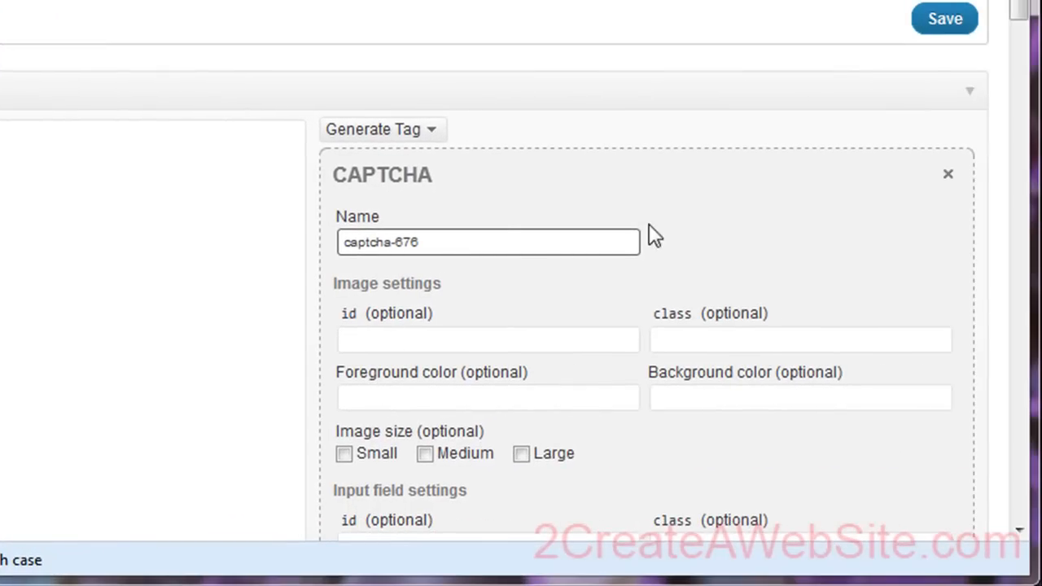
pyautogui.scroll(-3)
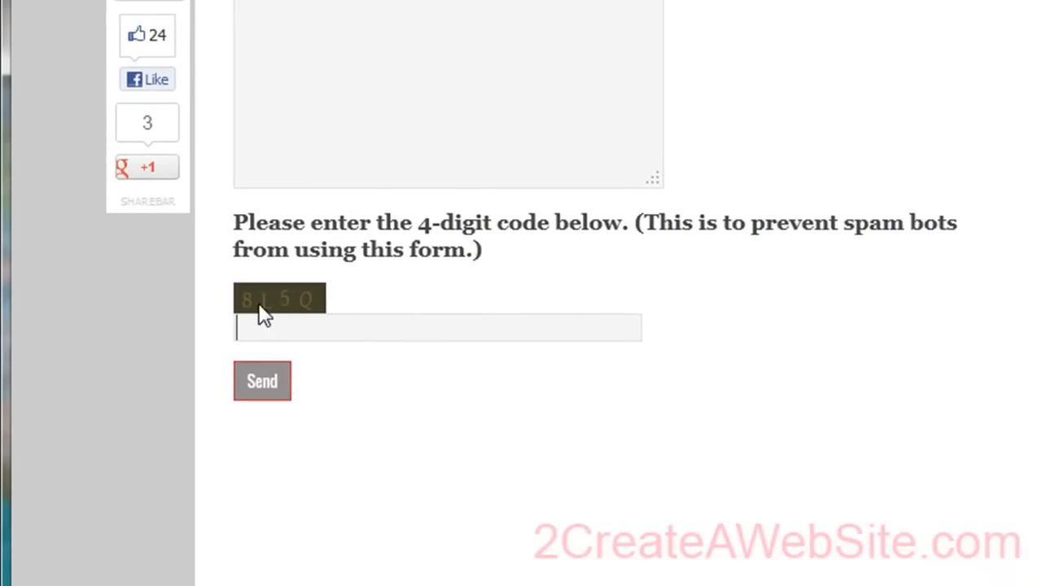
pyautogui.moveTo(318, 313)
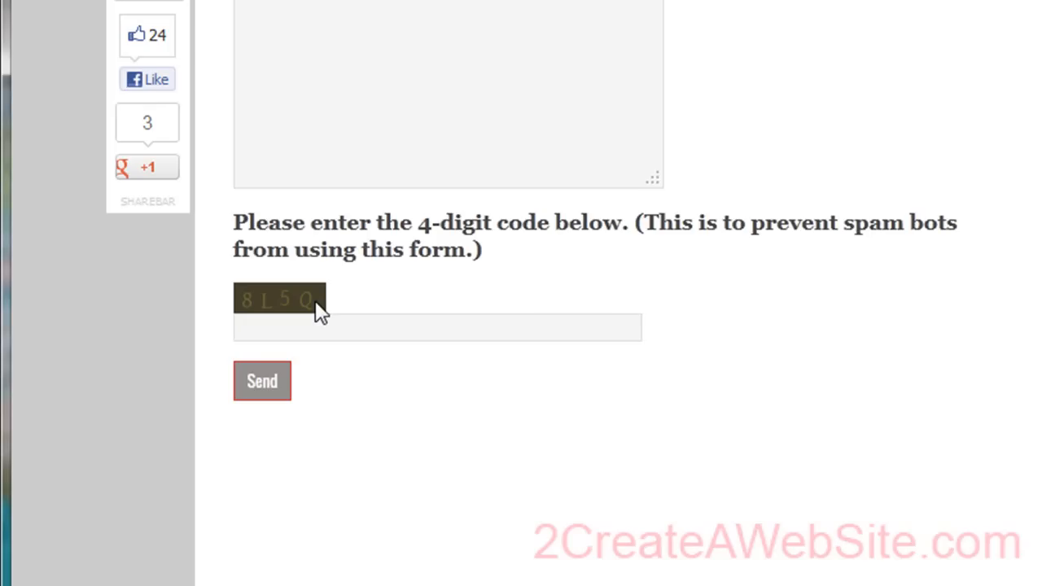
pyautogui.click(437, 327)
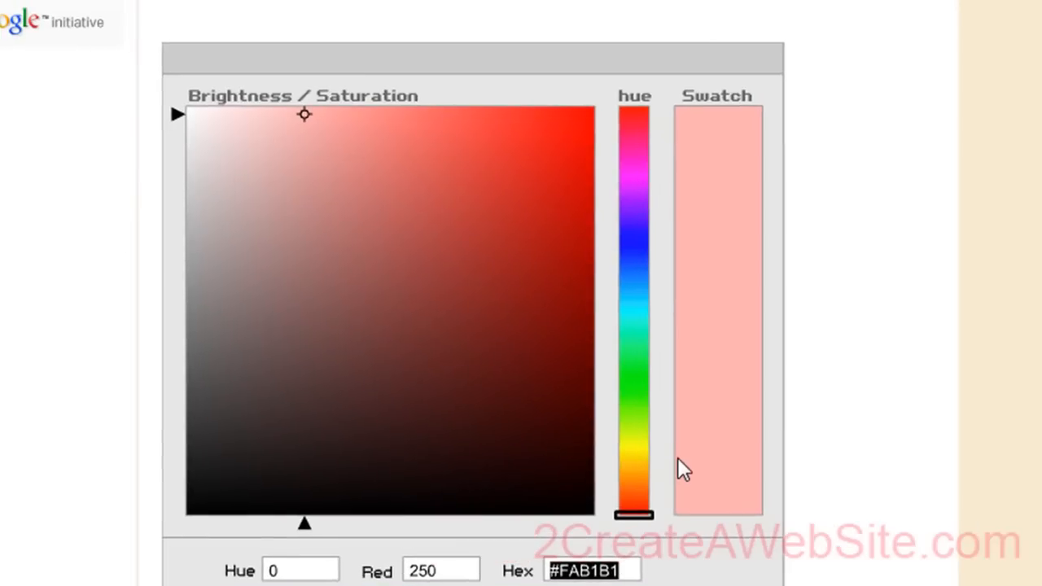
pyautogui.moveTo(525, 261)
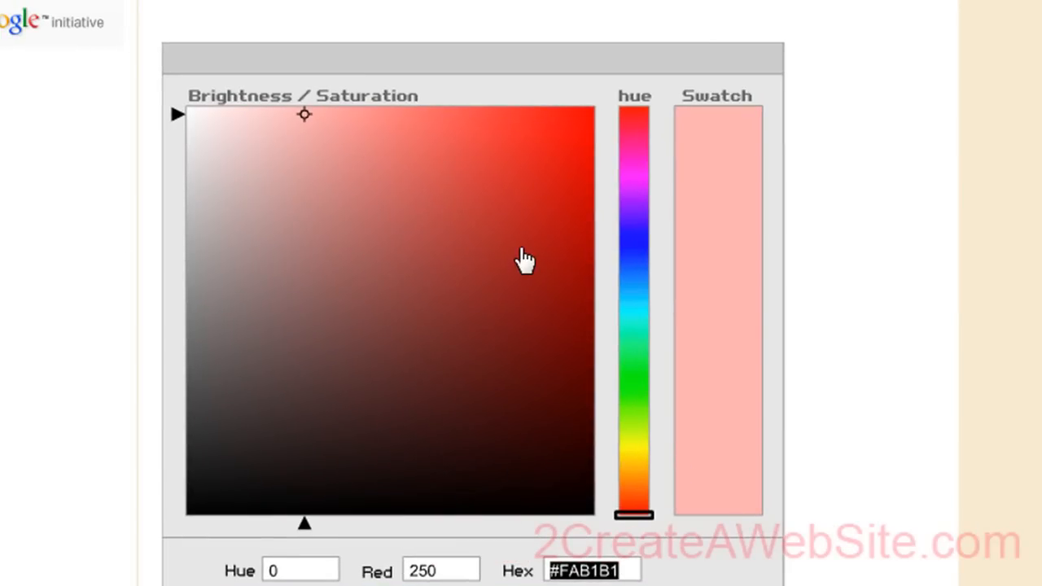
pyautogui.moveTo(578, 135)
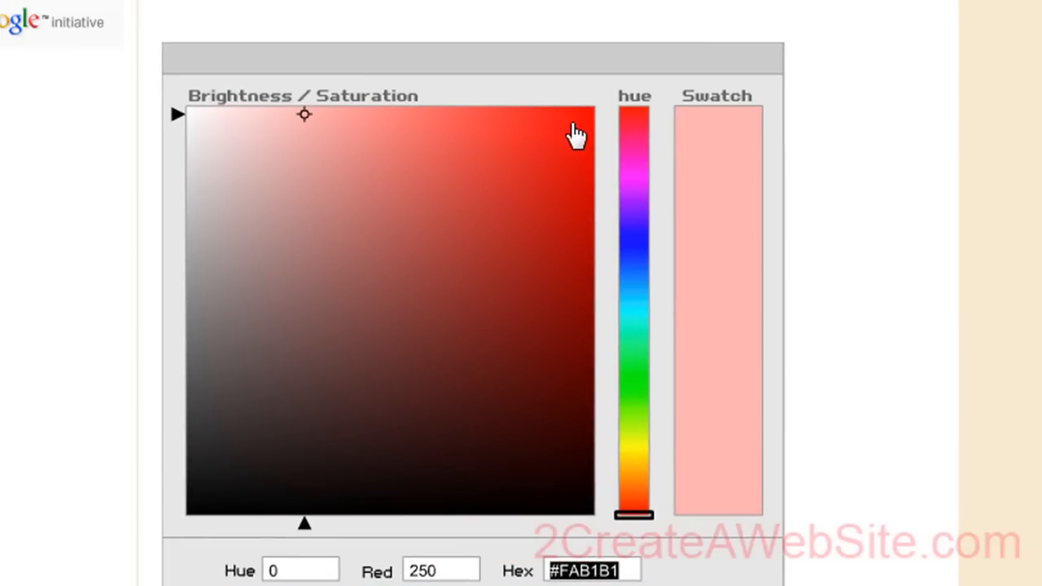
# Pick bright red #F41313 in the colour picker and copy its hex code.
pyautogui.click(562, 123)
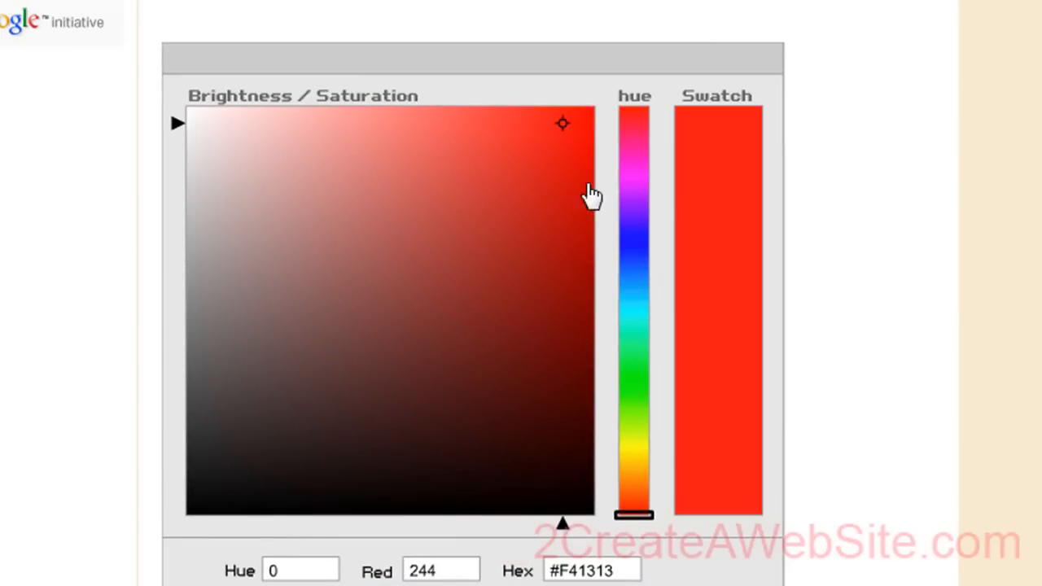
pyautogui.moveTo(602, 558)
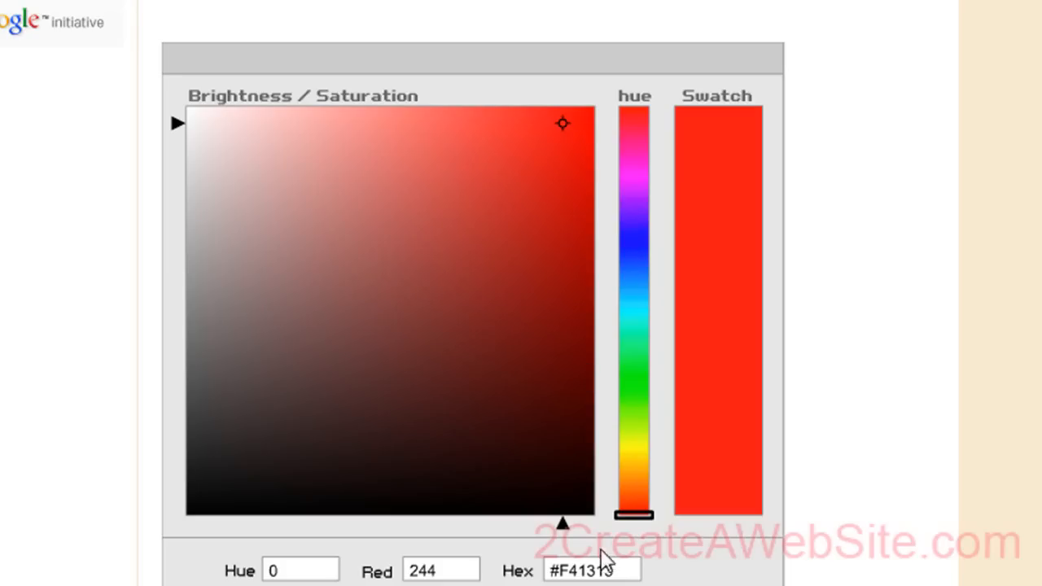
pyautogui.rightClick(592, 569)
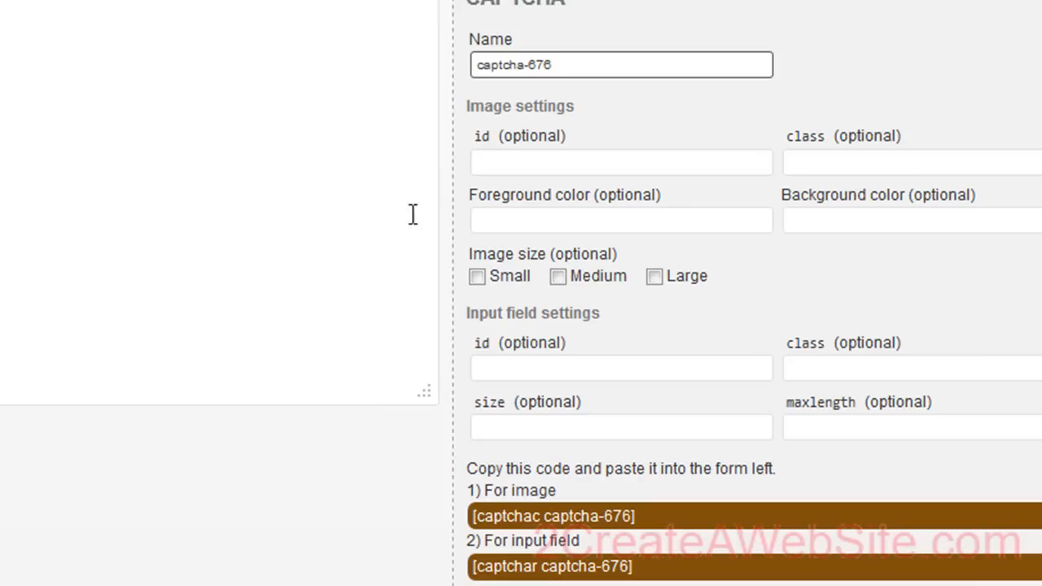
pyautogui.moveTo(843, 364)
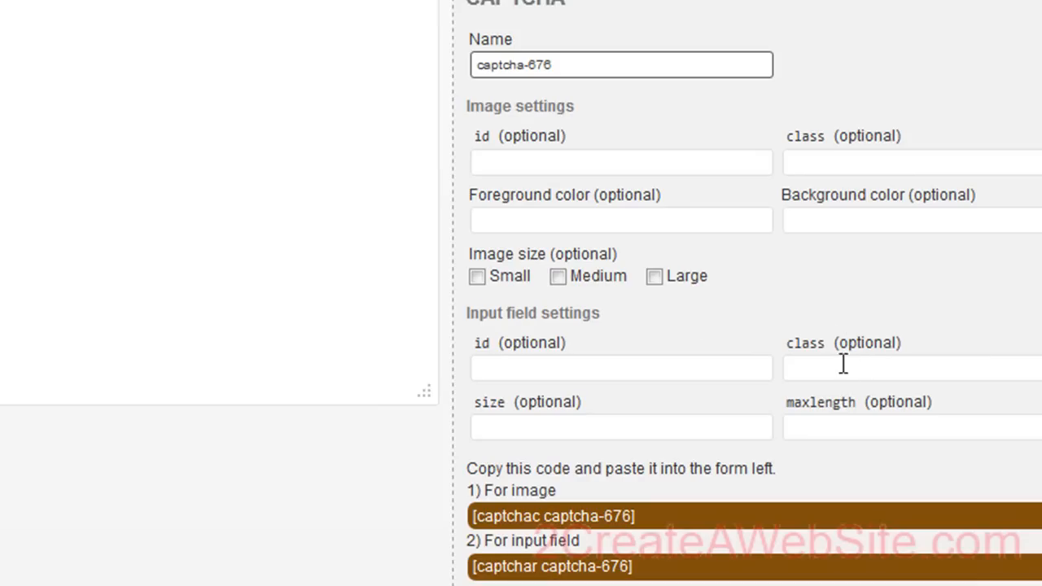
# Set the CAPTCHA background colour to #F41313 and pick a lighter red #F86363 for the foreground.
pyautogui.write('#F41313')
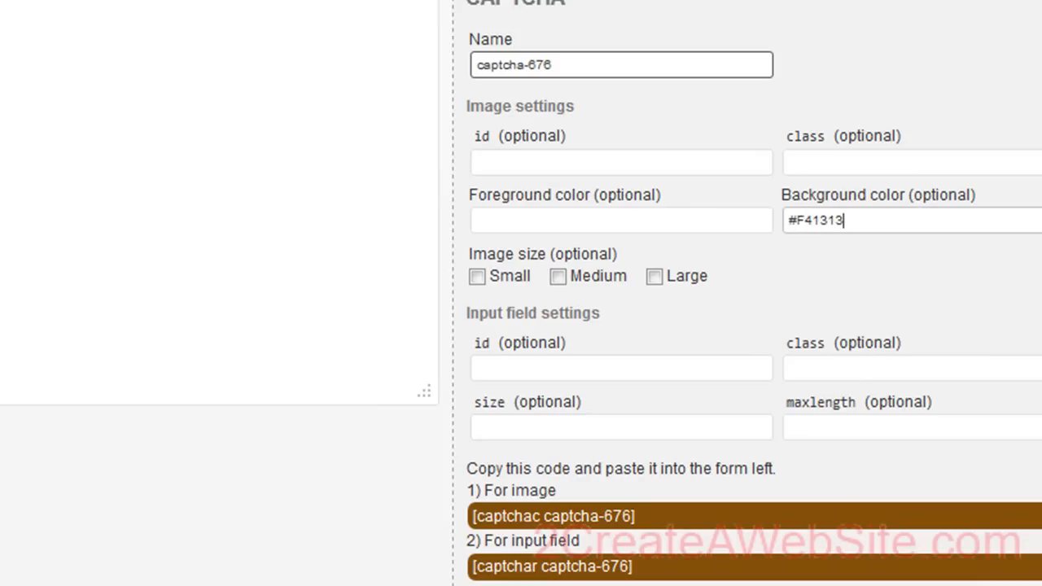
pyautogui.click(910, 220)
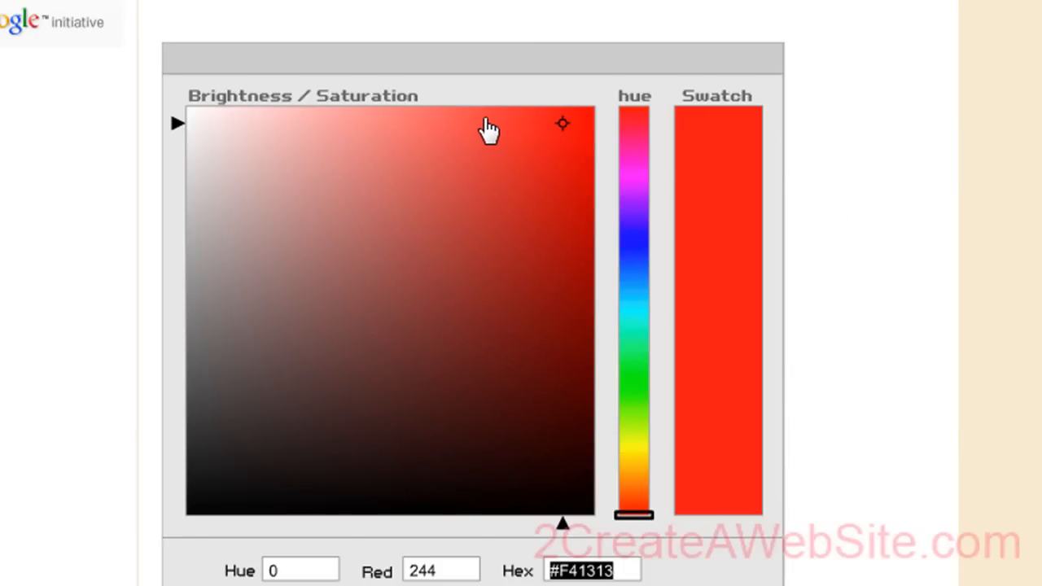
pyautogui.moveTo(452, 130)
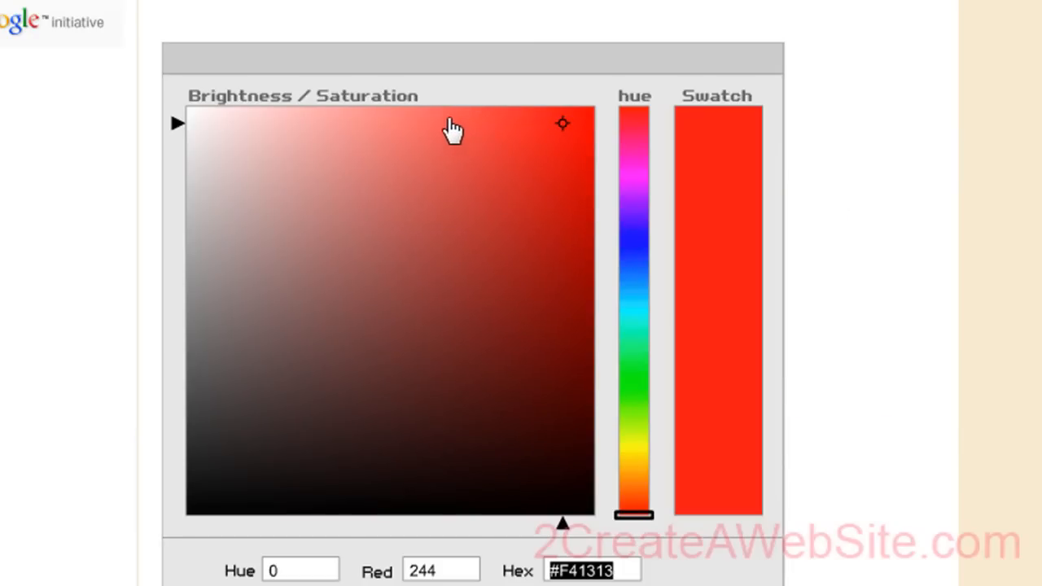
pyautogui.click(432, 118)
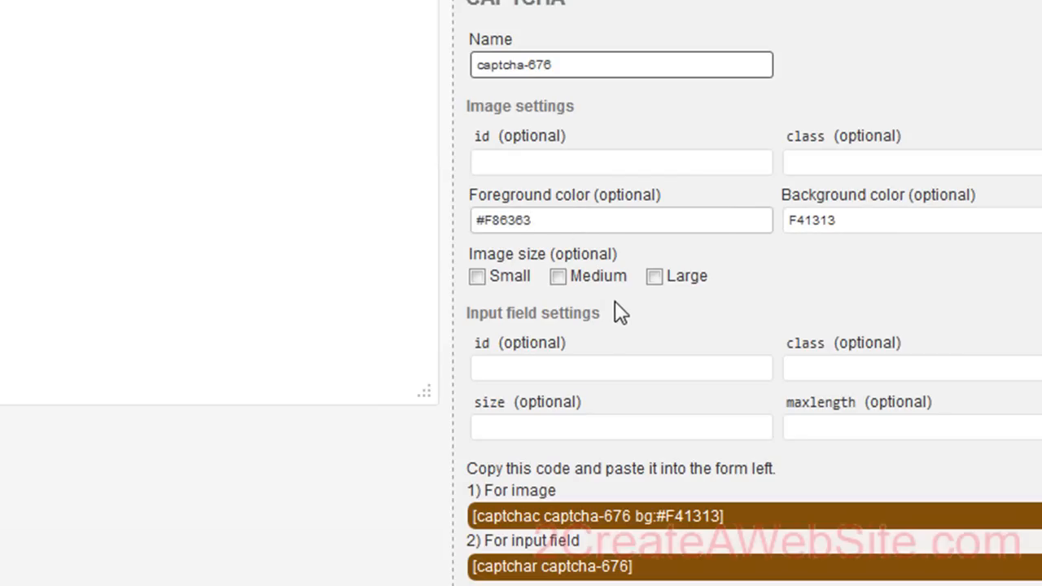
# Set the CAPTCHA image to medium size and select the [captchac captcha-676 fg:#F86363 bg:#F41313 size:m] tag.
pyautogui.click(557, 276)
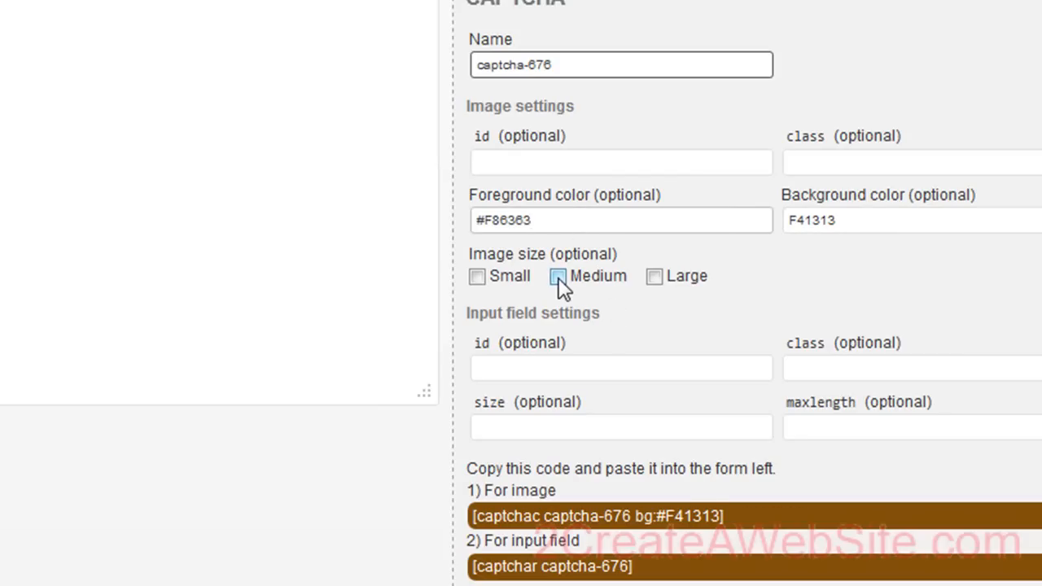
pyautogui.click(557, 275)
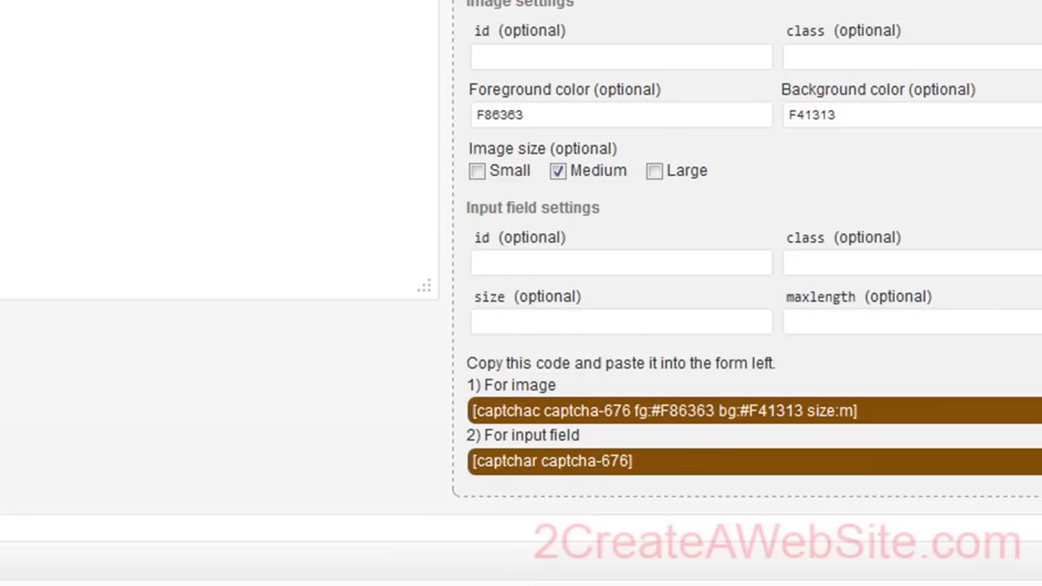
pyautogui.tripleClick(659, 410)
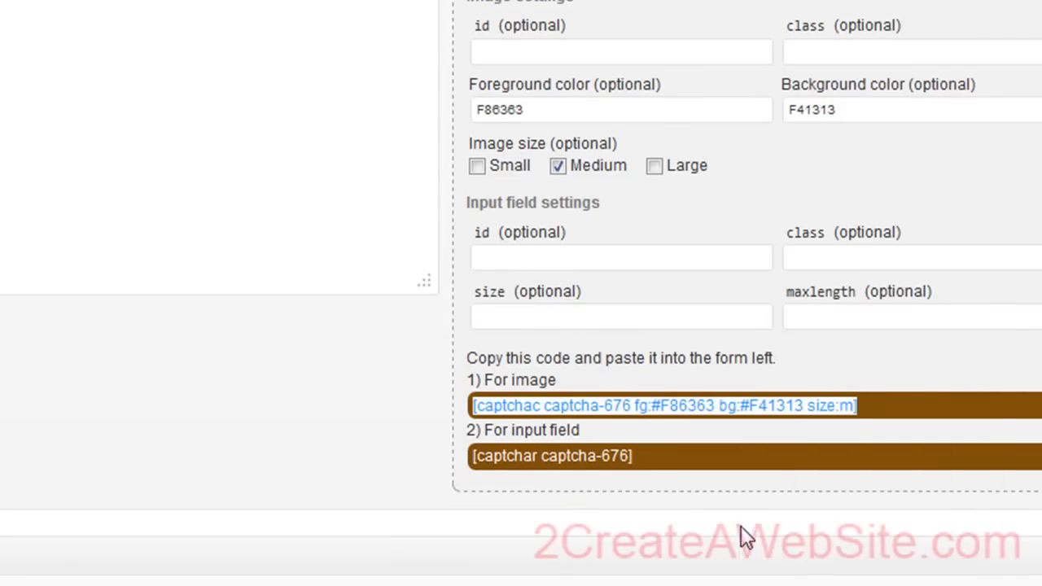
pyautogui.moveTo(841, 404)
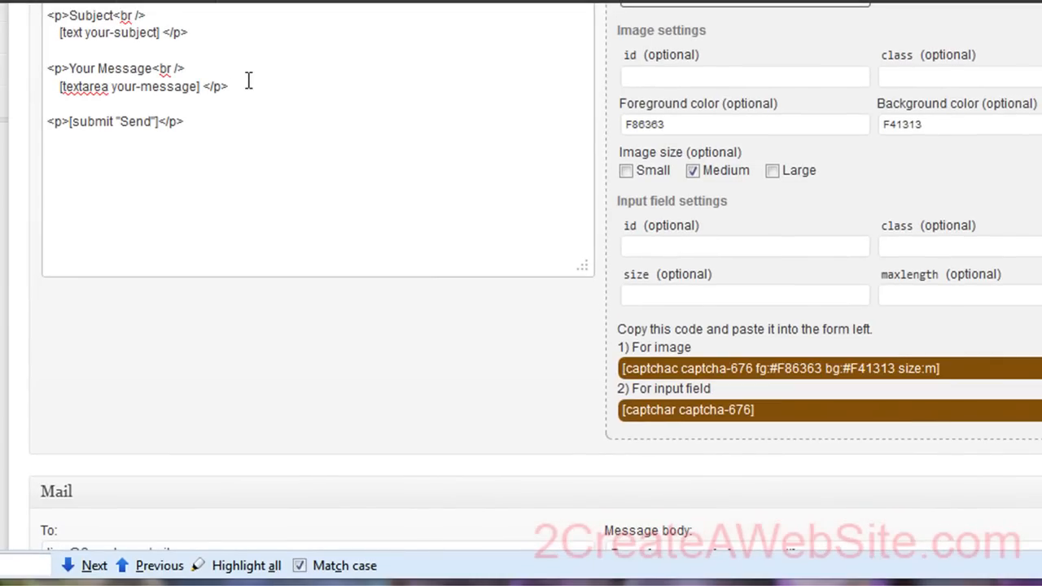
# Insert the captchac image tag after Your Message and copy the captchar input-field tag into the form.
pyautogui.scroll(-3)
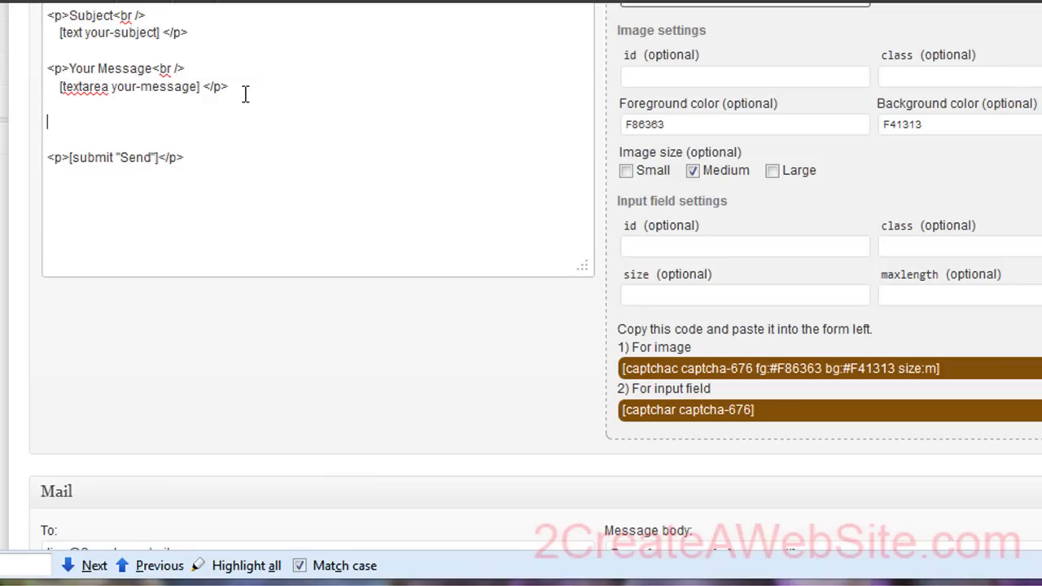
pyautogui.write('[captchac captcha-676 fg:#F86363 bg:#F41313 size:m]')
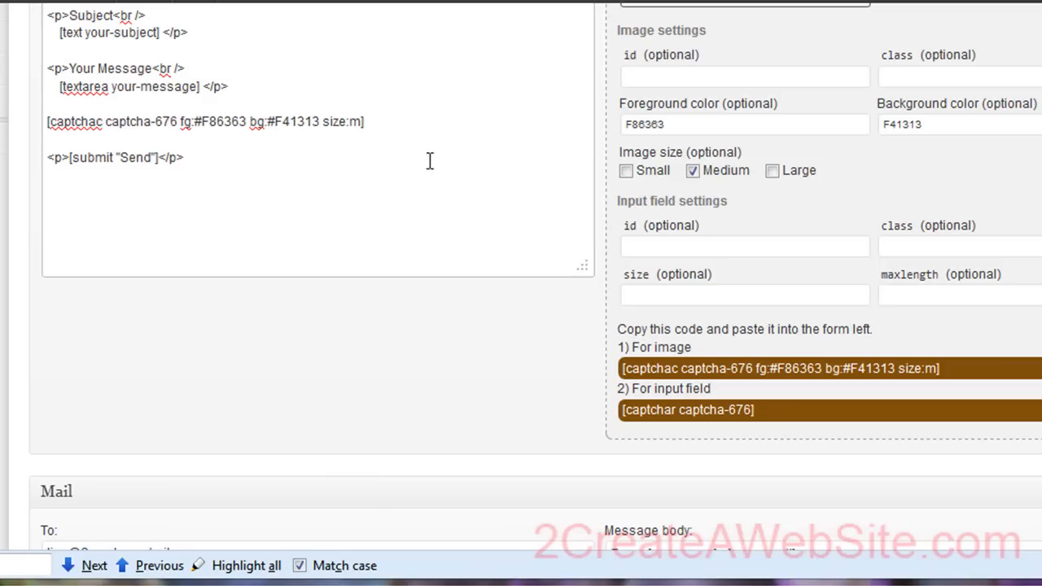
pyautogui.doubleClick(686, 410)
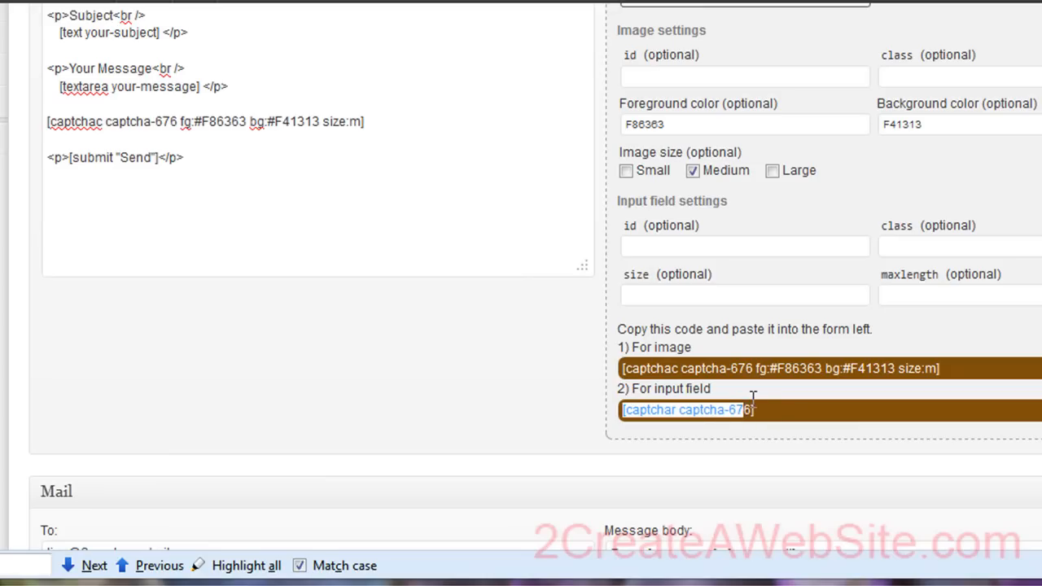
pyautogui.rightClick(686, 409)
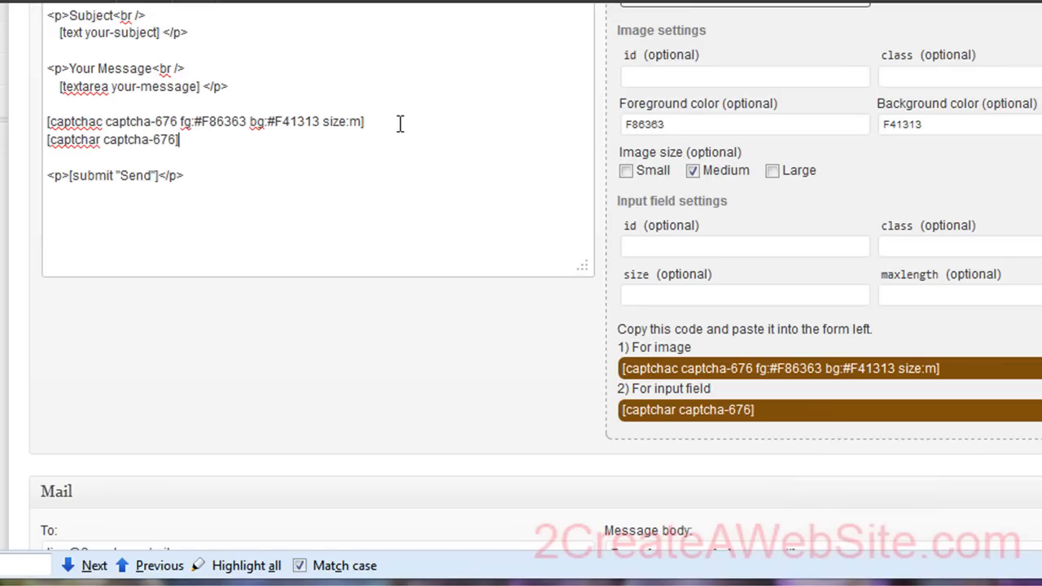
pyautogui.moveTo(209, 145)
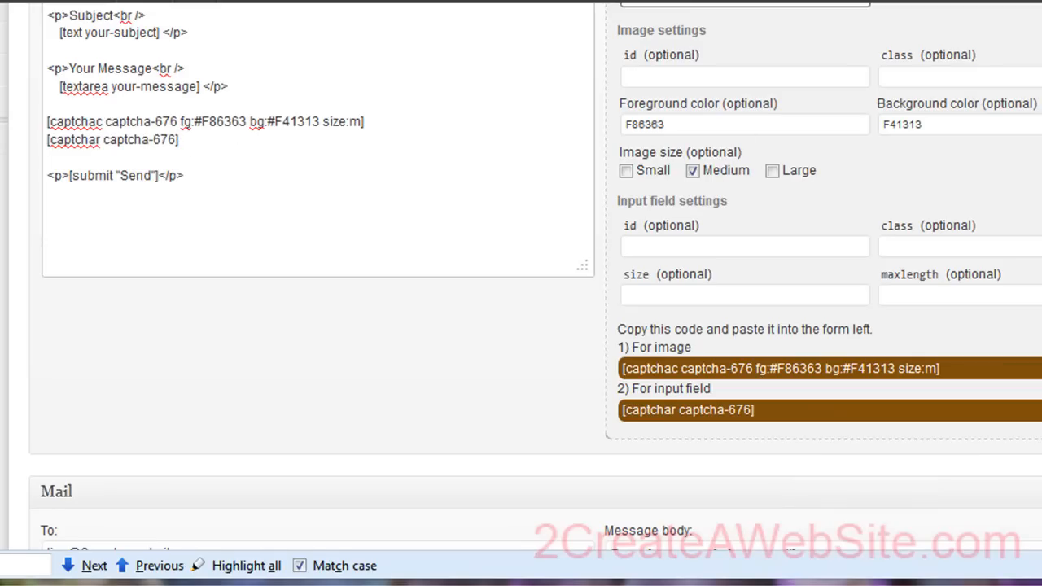
pyautogui.scroll(3)
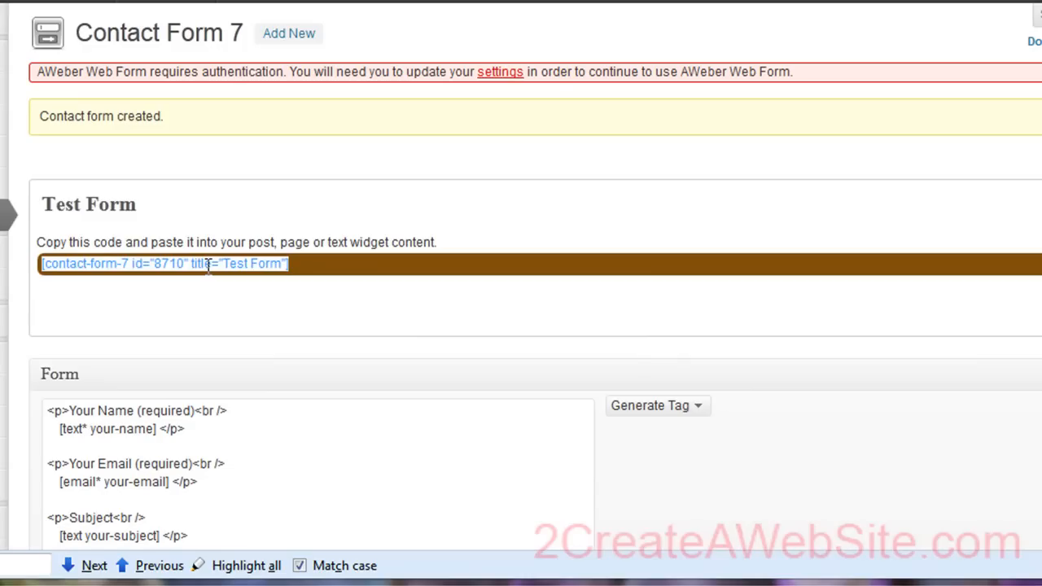
pyautogui.moveTo(165, 263)
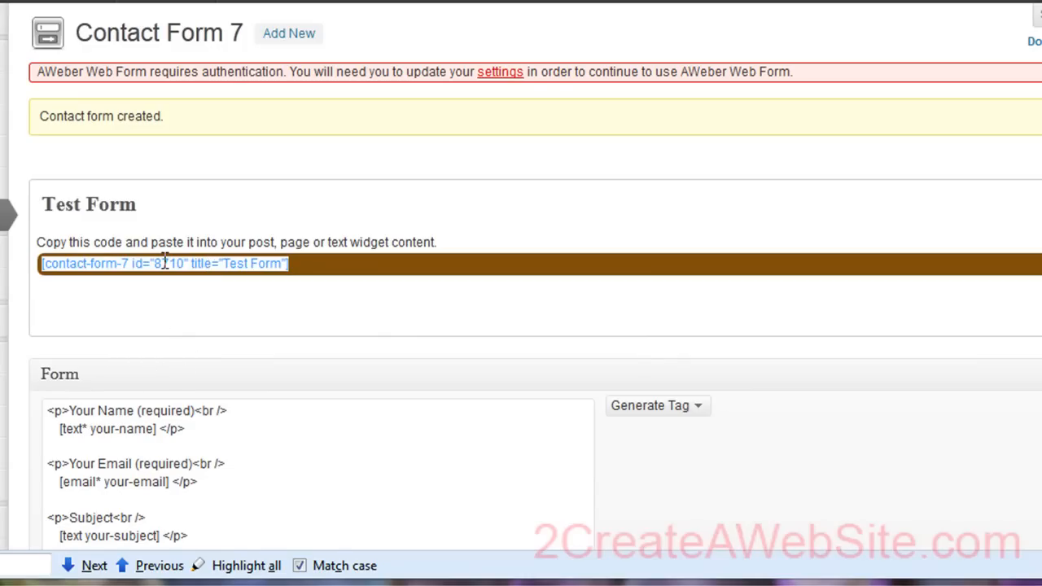
pyautogui.moveTo(35, 224)
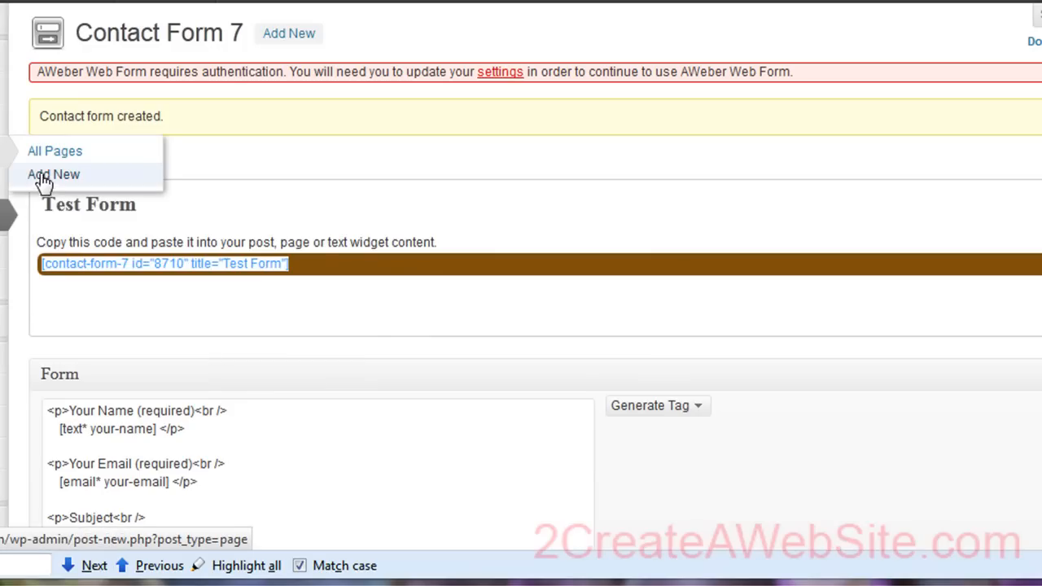
# Create a new page titled 'Test Contact Form' with the Test Form shortcode in its body.
pyautogui.click(54, 174)
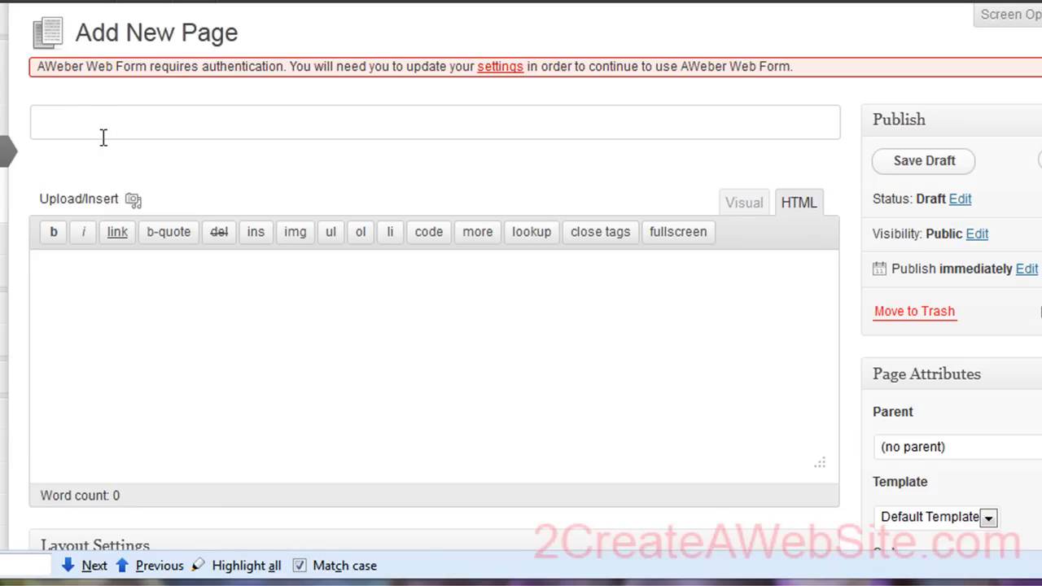
pyautogui.write('Test C')
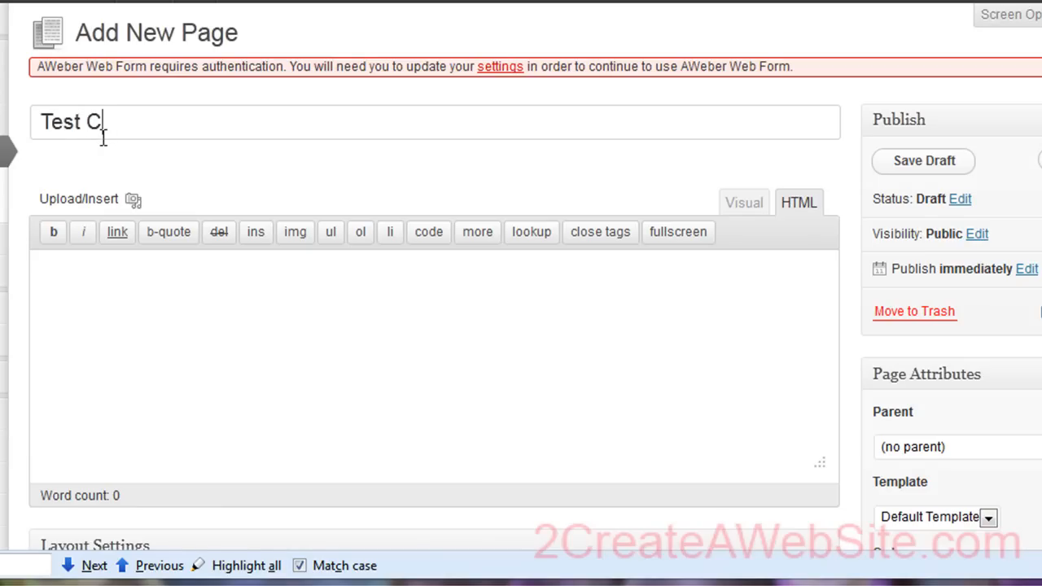
pyautogui.write('ontact Form')
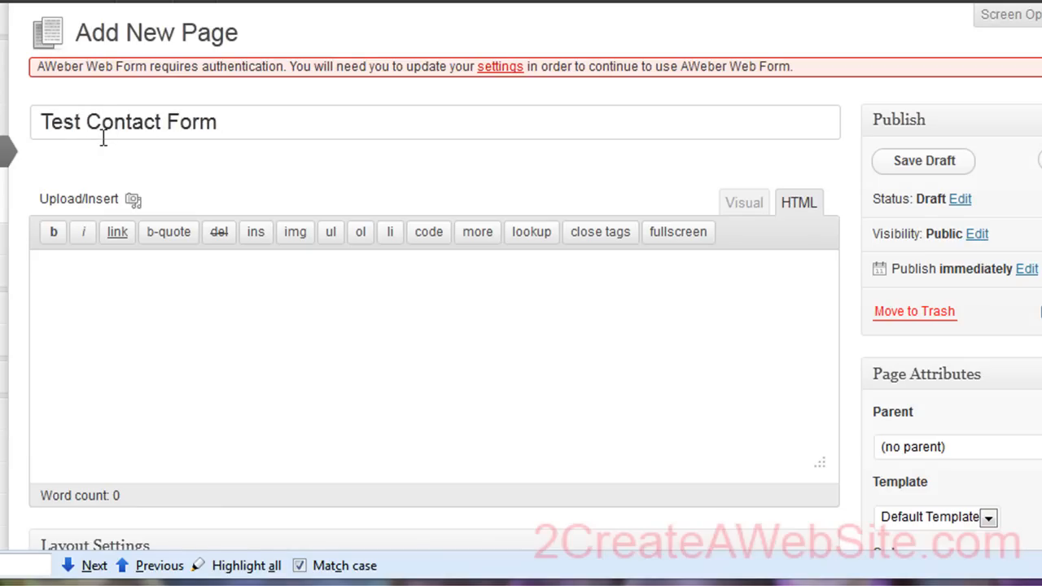
pyautogui.click(922, 160)
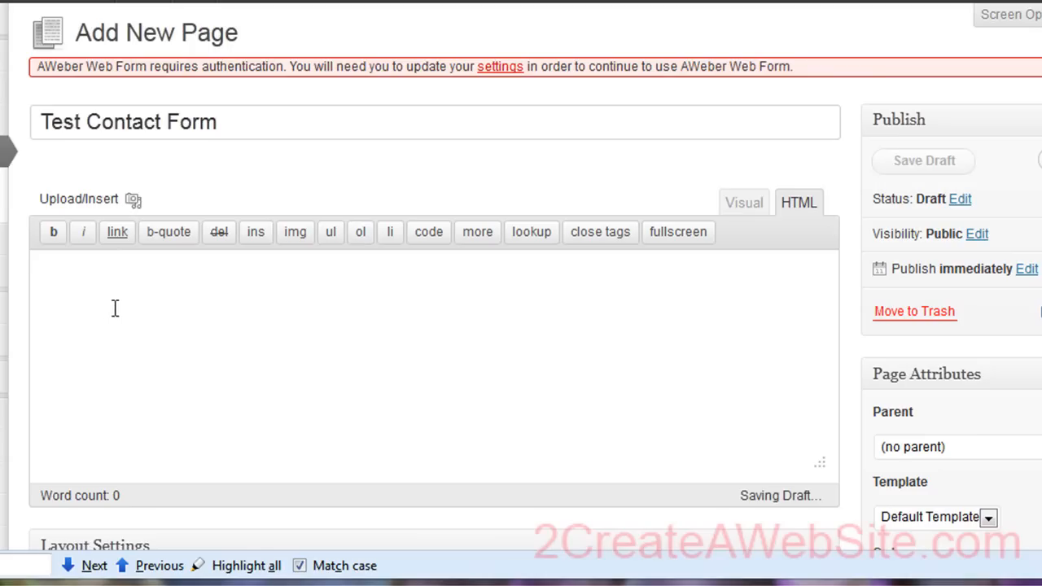
pyautogui.click(922, 160)
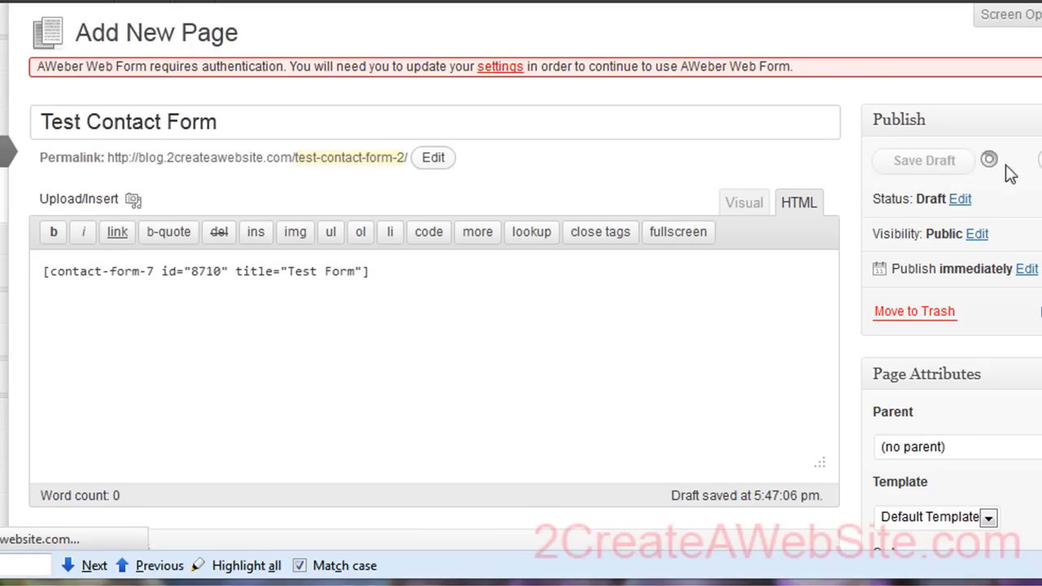
# Save the page as a draft and preview it.
pyautogui.click(923, 160)
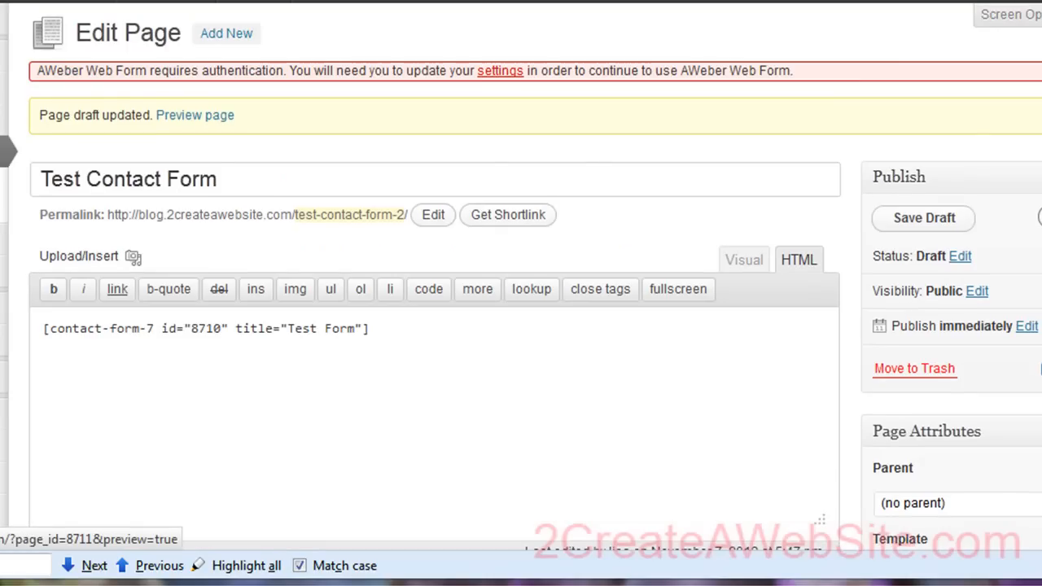
pyautogui.click(195, 114)
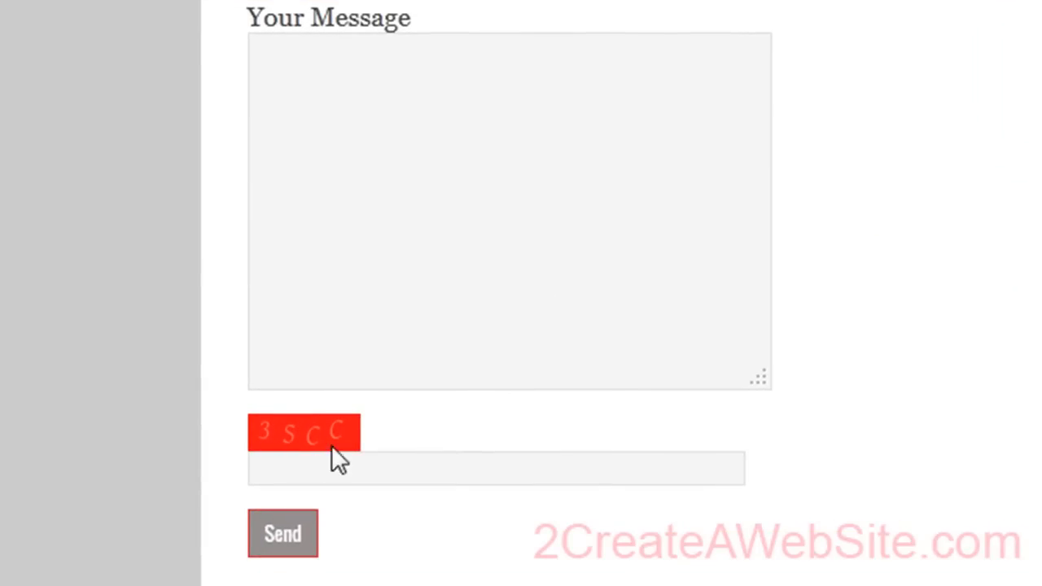
pyautogui.moveTo(431, 420)
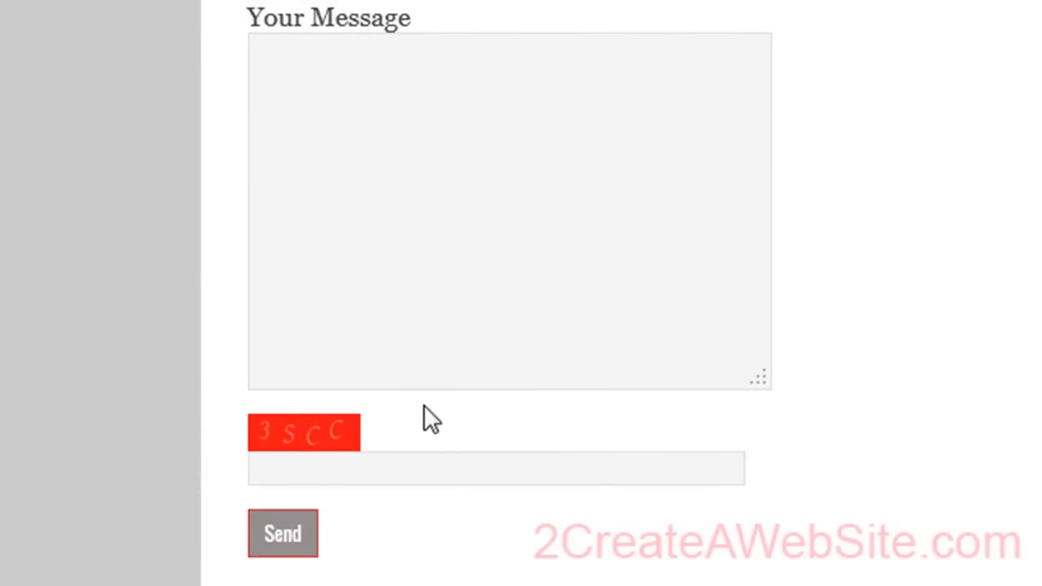
pyautogui.moveTo(438, 412)
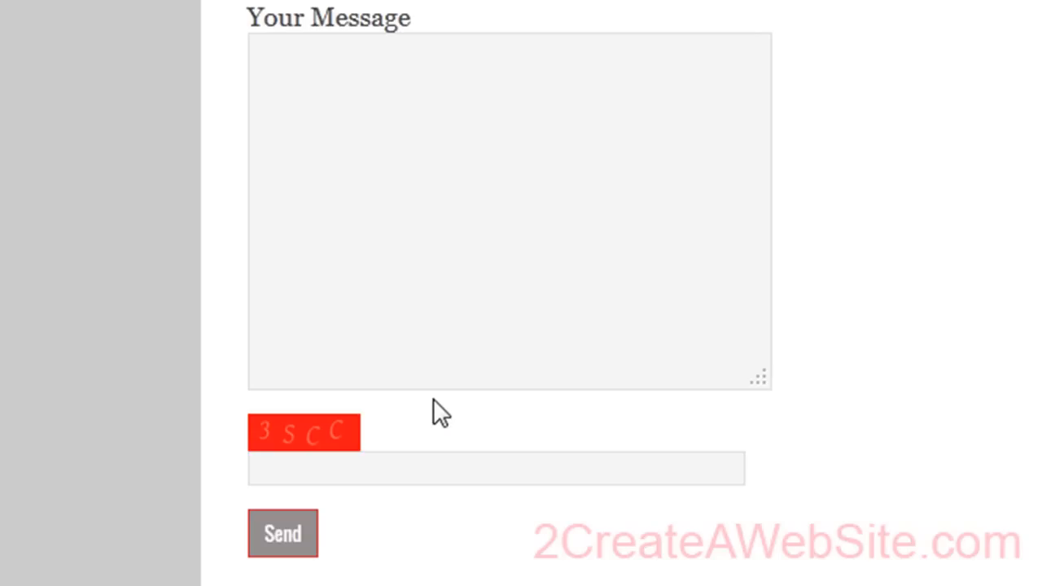
# Submit the previewed form with a wrong CAPTCHA code to confirm the incorrect-code error appears.
pyautogui.scroll(-3)
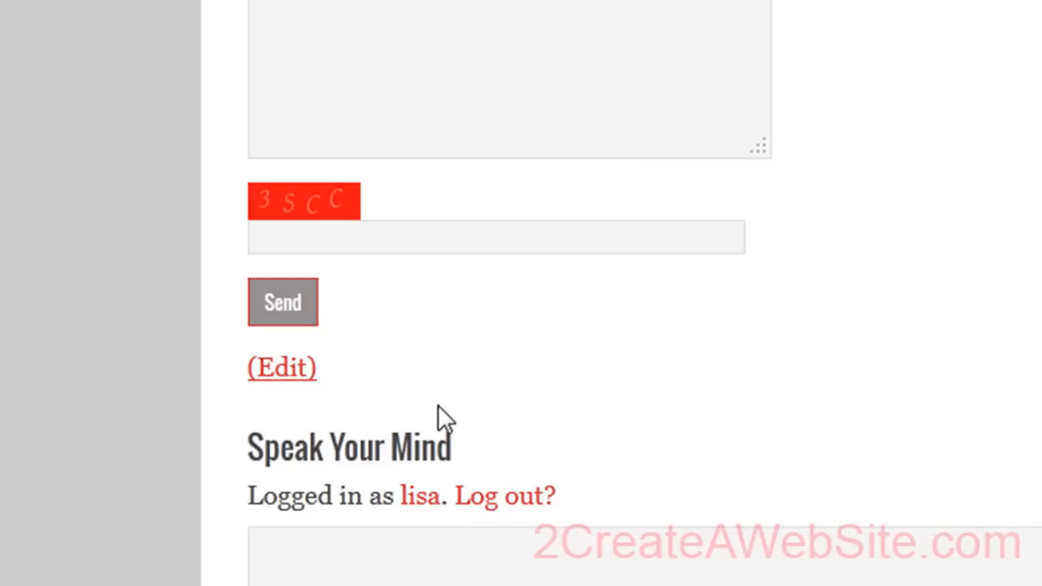
pyautogui.moveTo(531, 329)
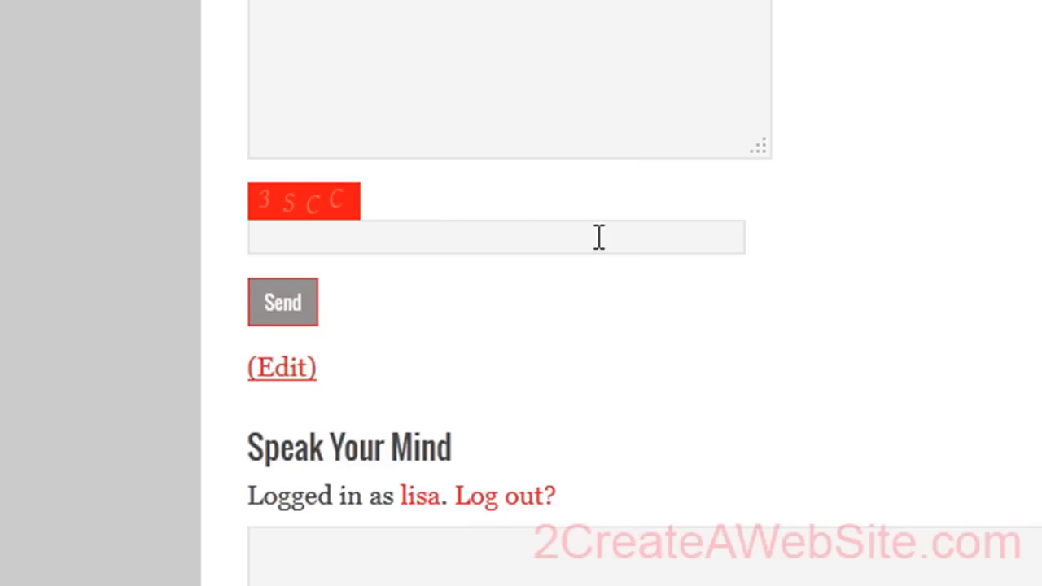
pyautogui.moveTo(283, 302)
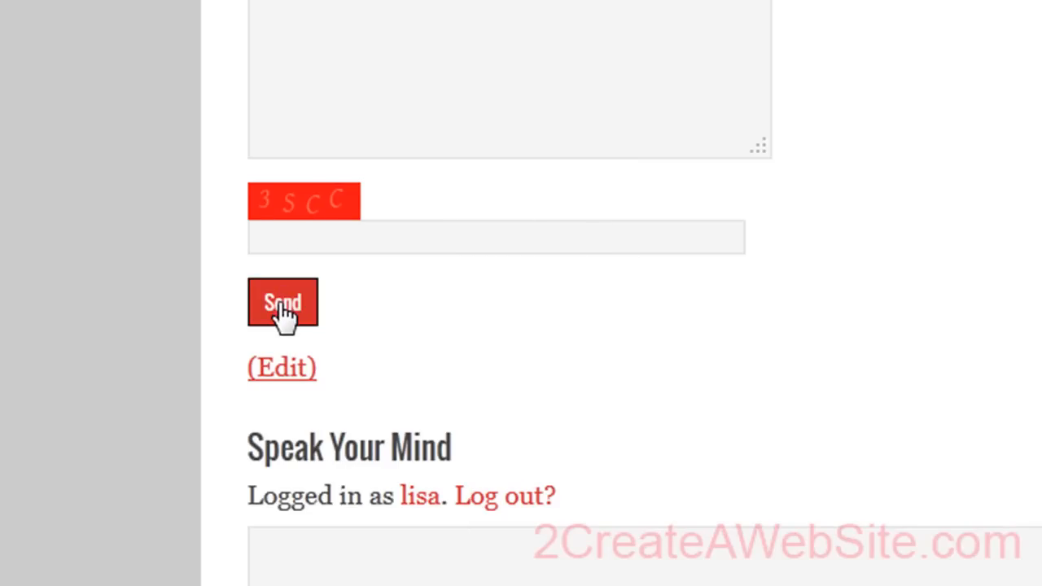
pyautogui.click(282, 303)
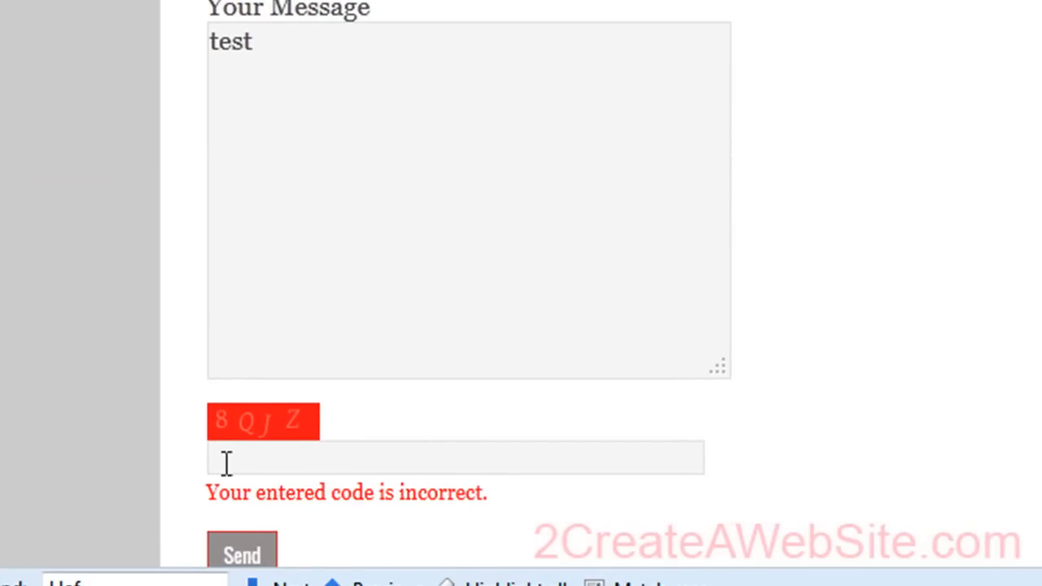
pyautogui.moveTo(476, 460)
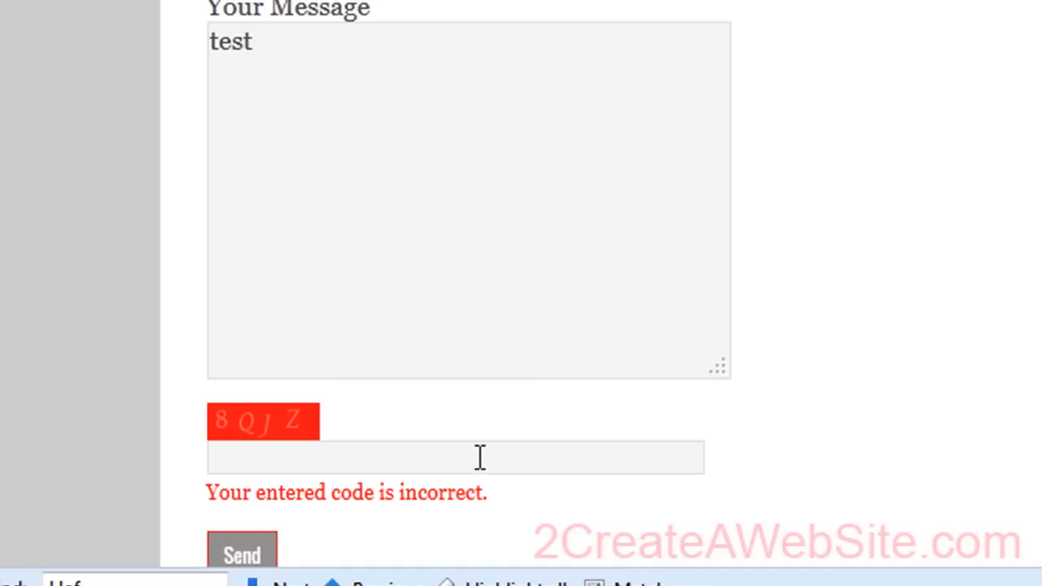
pyautogui.moveTo(481, 427)
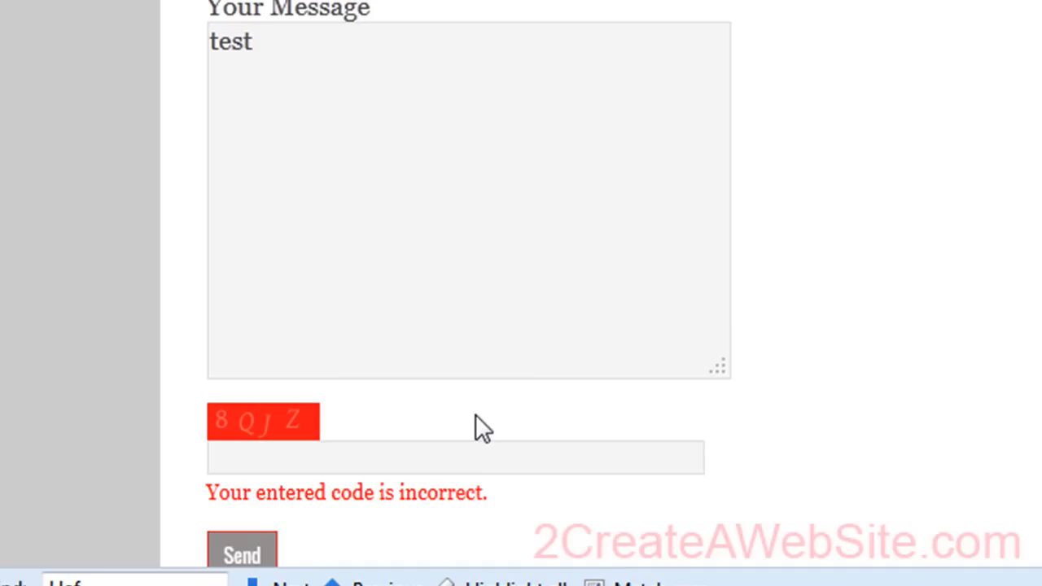